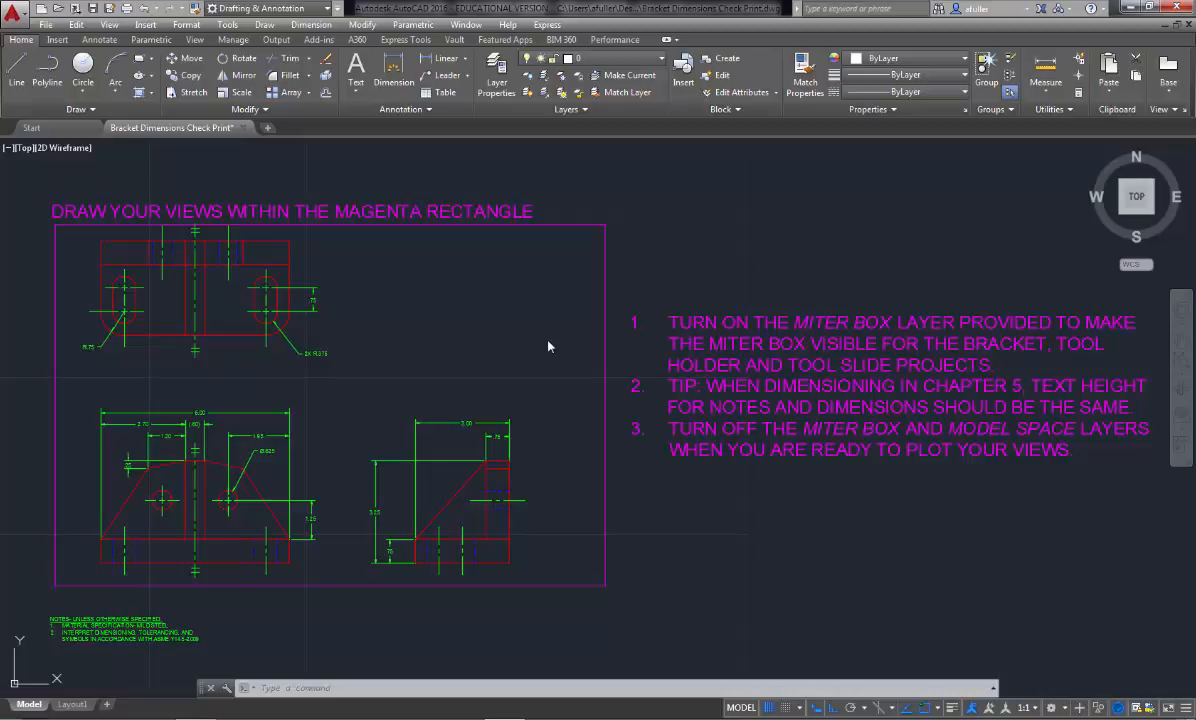
{"action": "mouse_move", "coordinate": [472, 324]}
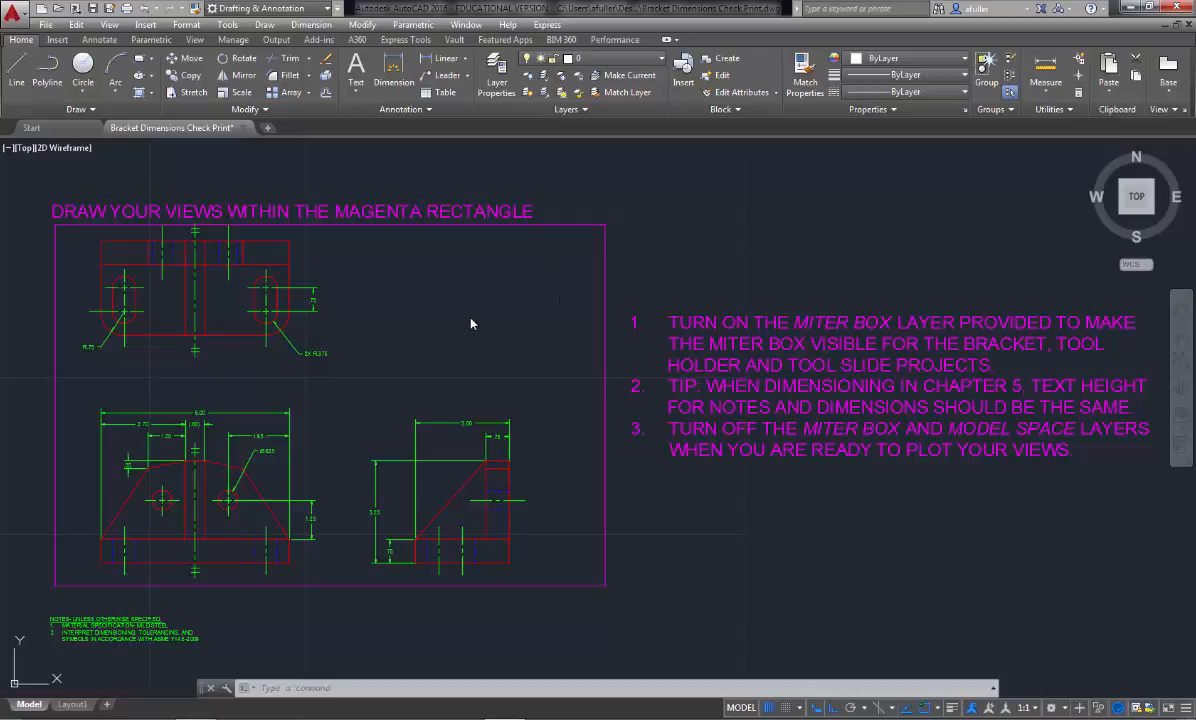
{"action": "mouse_move", "coordinate": [462, 212]}
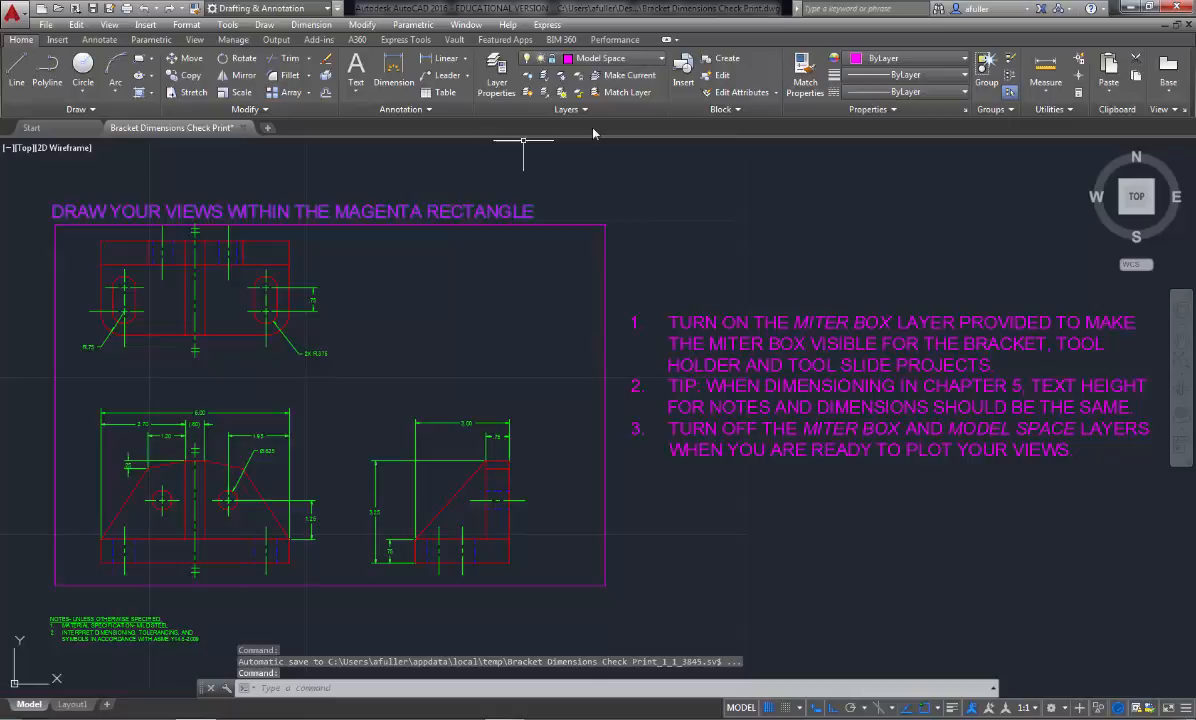
Cancel the active command and switch on the Miter Box layer from the Layer list
{"action": "key", "text": "Escape"}
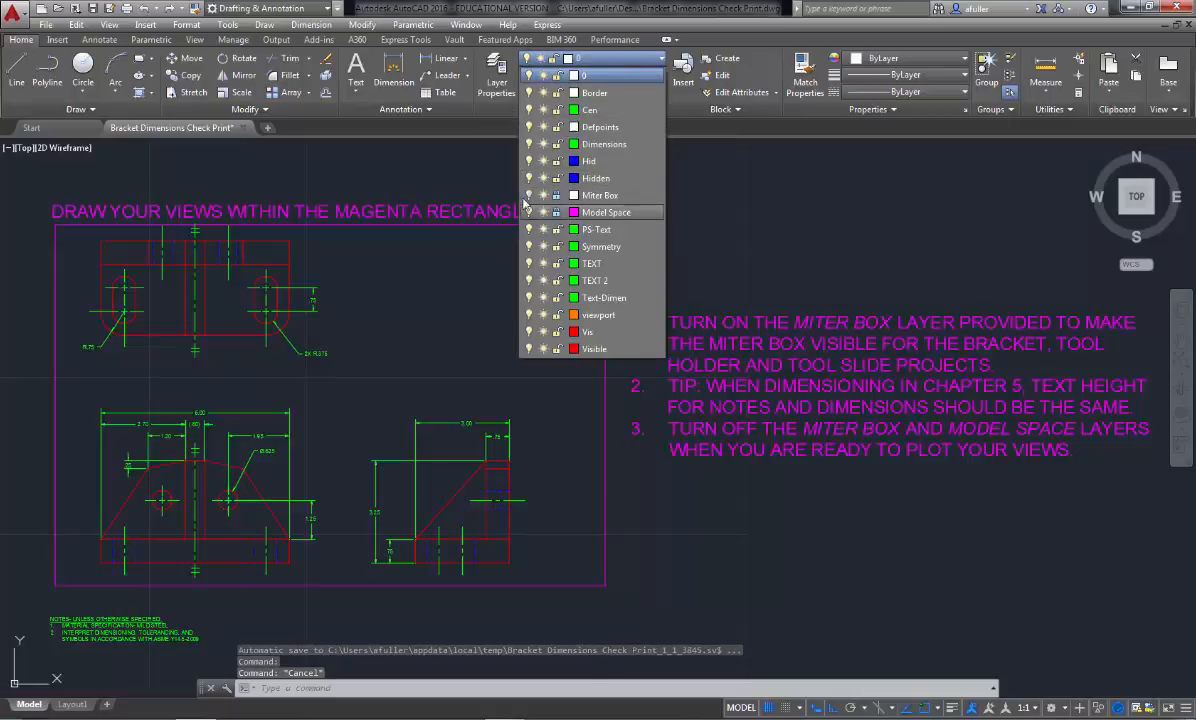
{"action": "left_click", "coordinate": [600, 196]}
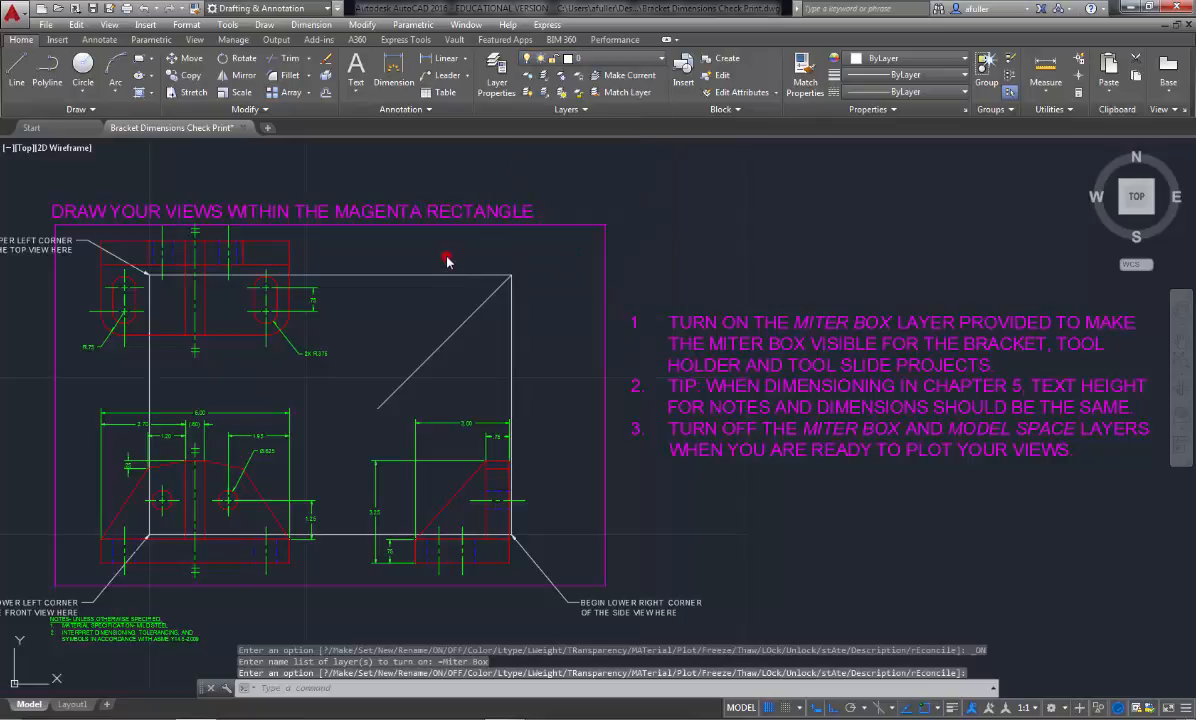
{"action": "mouse_move", "coordinate": [140, 528]}
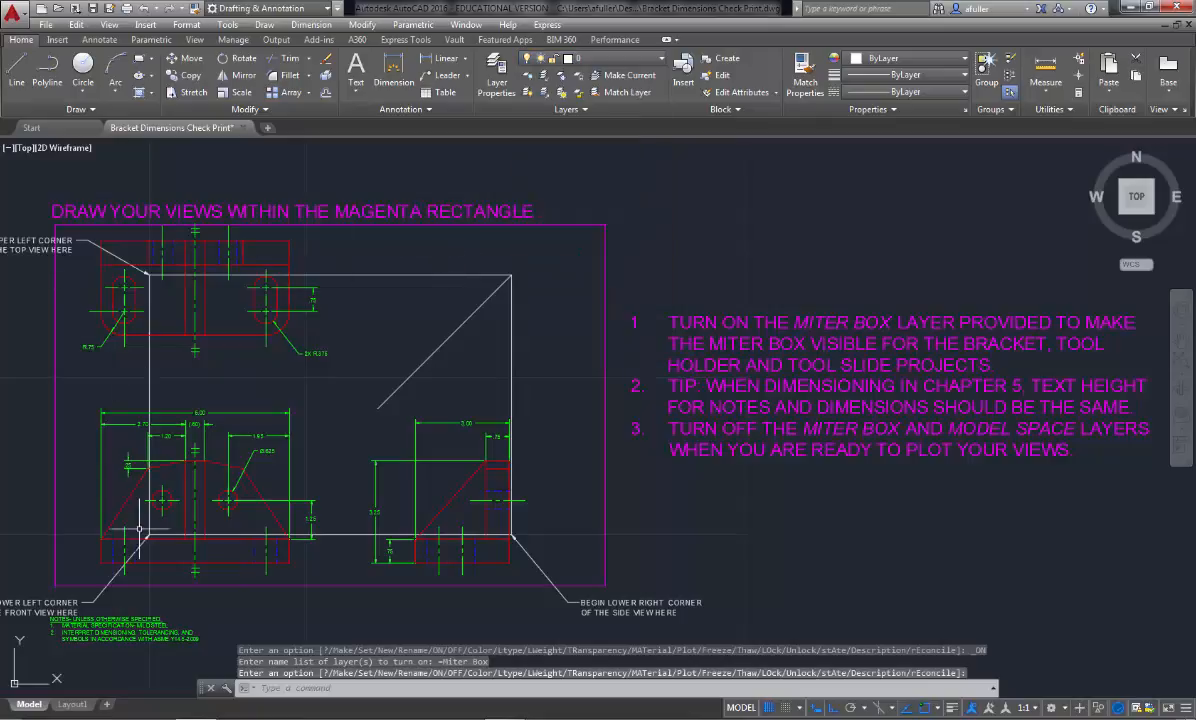
{"action": "mouse_move", "coordinate": [516, 540]}
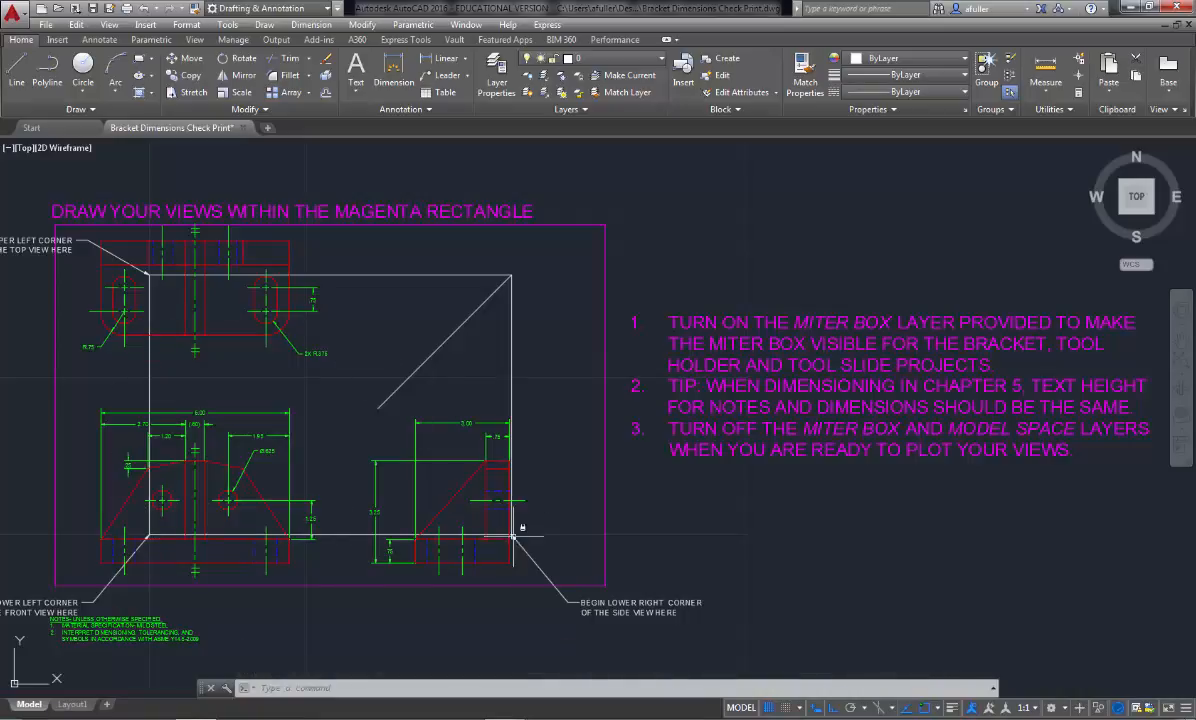
{"action": "mouse_move", "coordinate": [562, 378]}
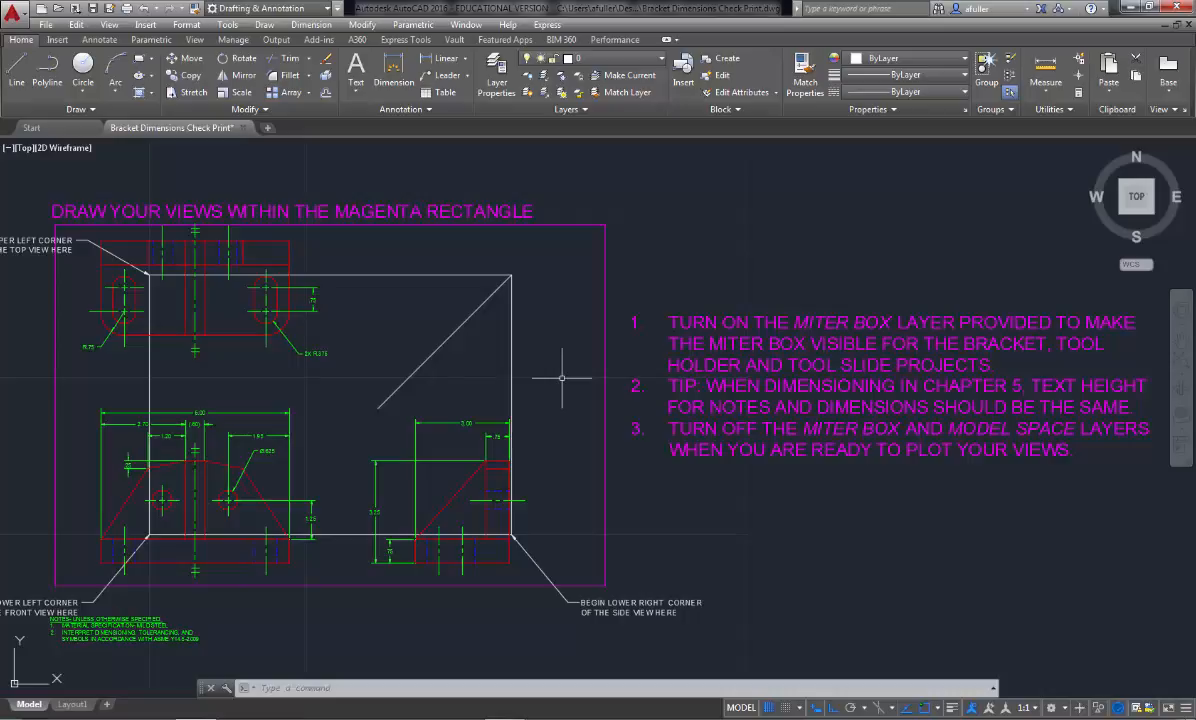
{"action": "mouse_move", "coordinate": [344, 524]}
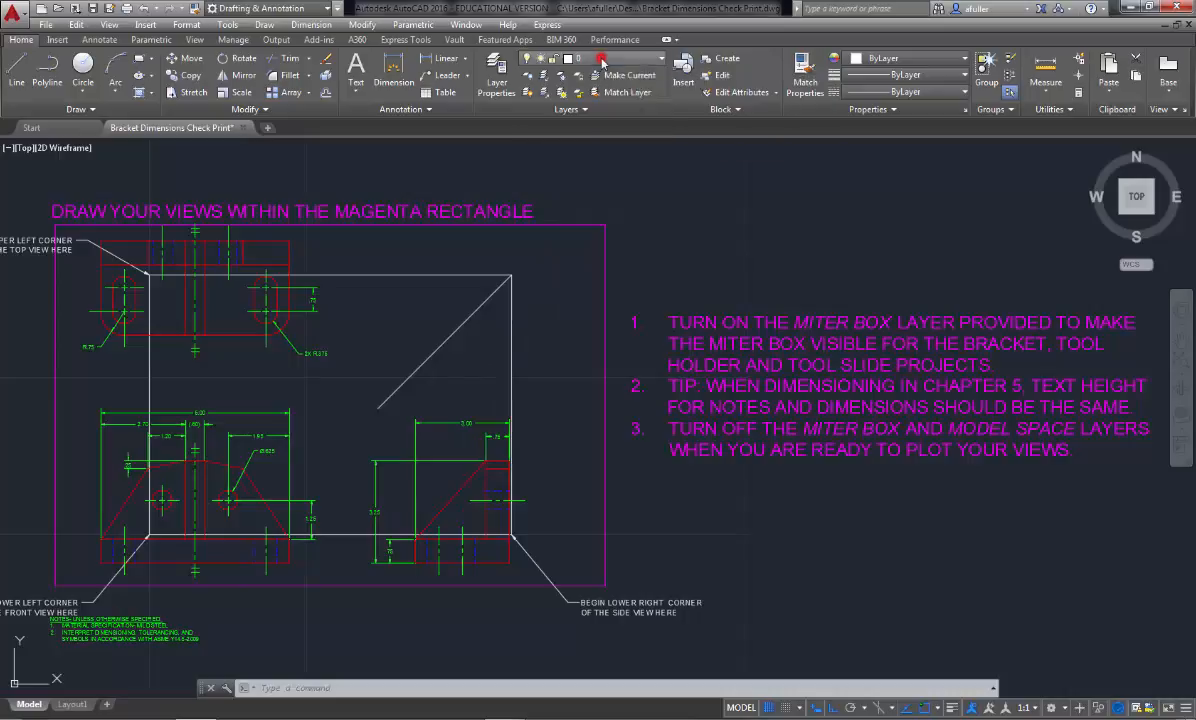
Switch the Miter Box layer off so only the bracket views remain
{"action": "left_click", "coordinate": [600, 56]}
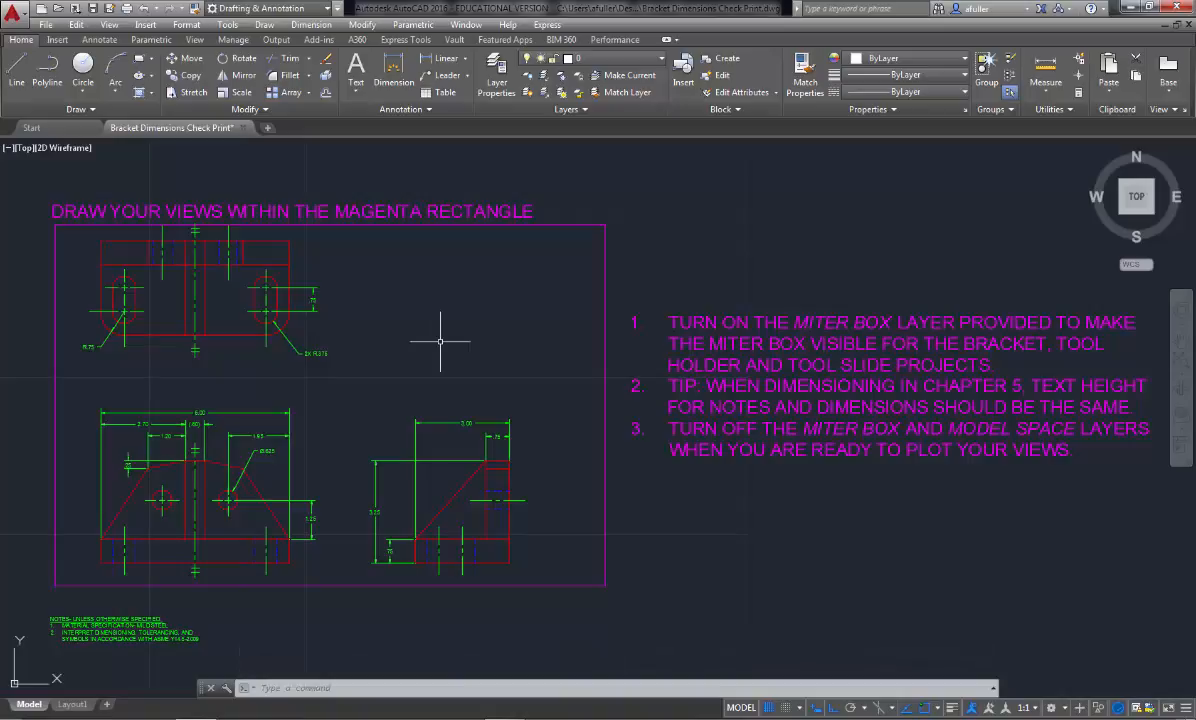
{"action": "mouse_move", "coordinate": [458, 344]}
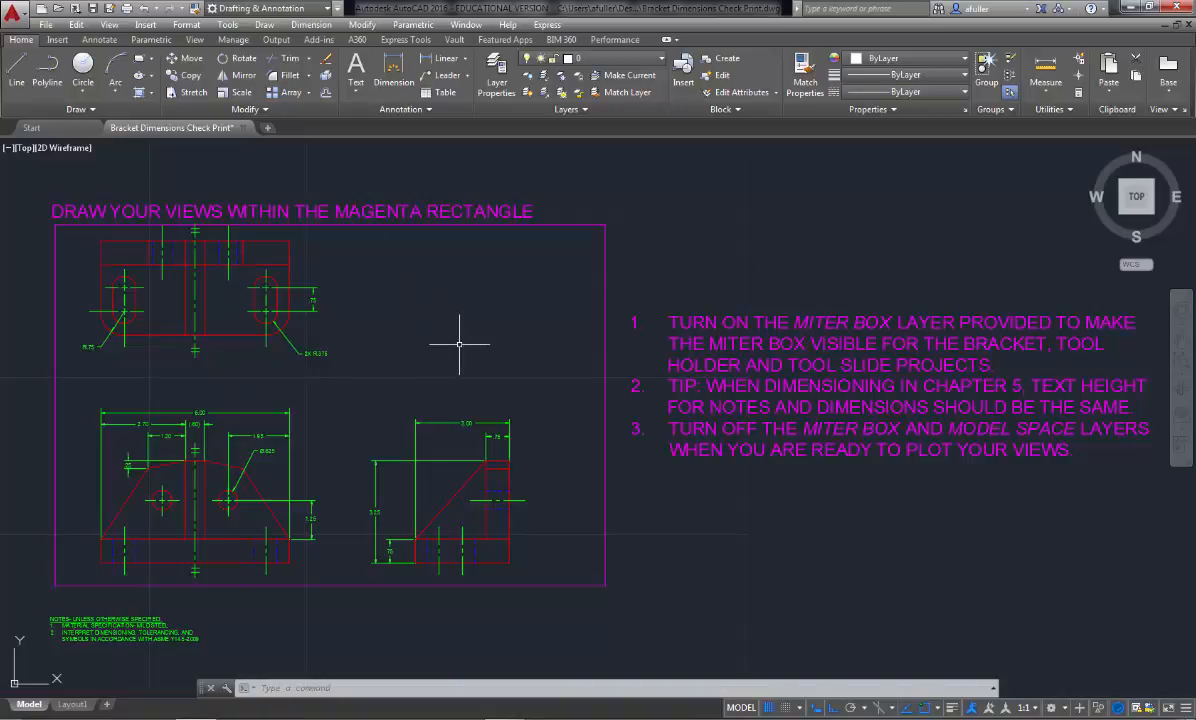
{"action": "mouse_move", "coordinate": [350, 488]}
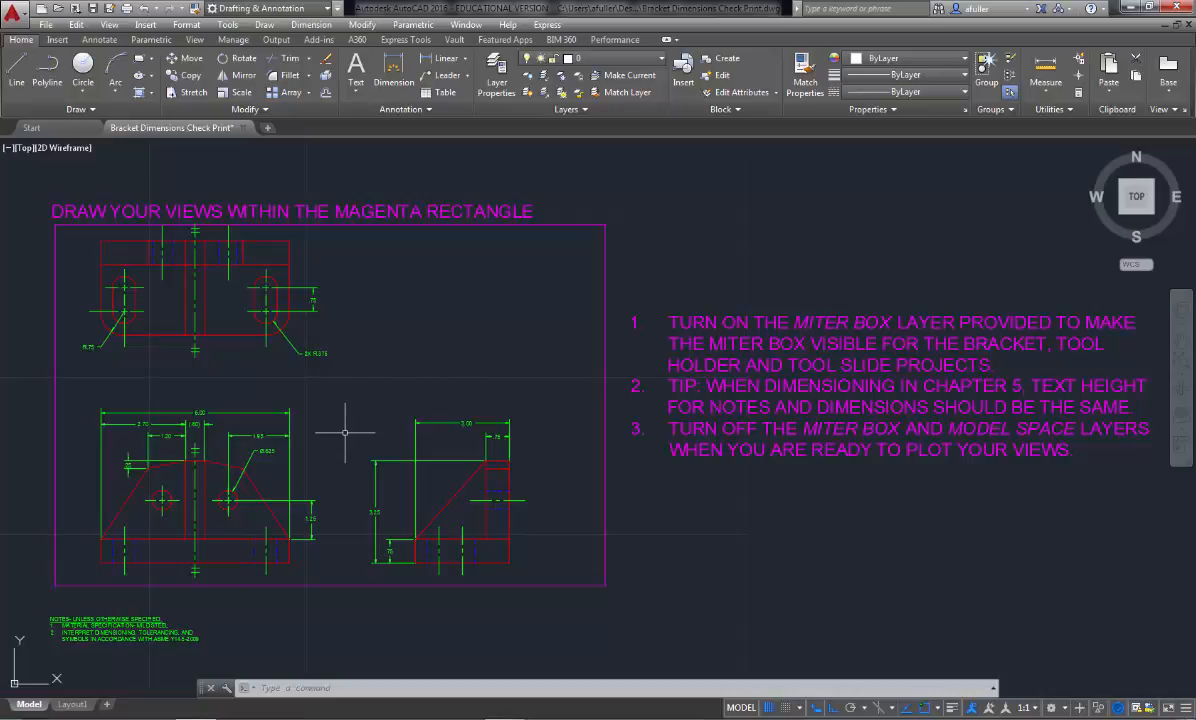
{"action": "mouse_move", "coordinate": [372, 572]}
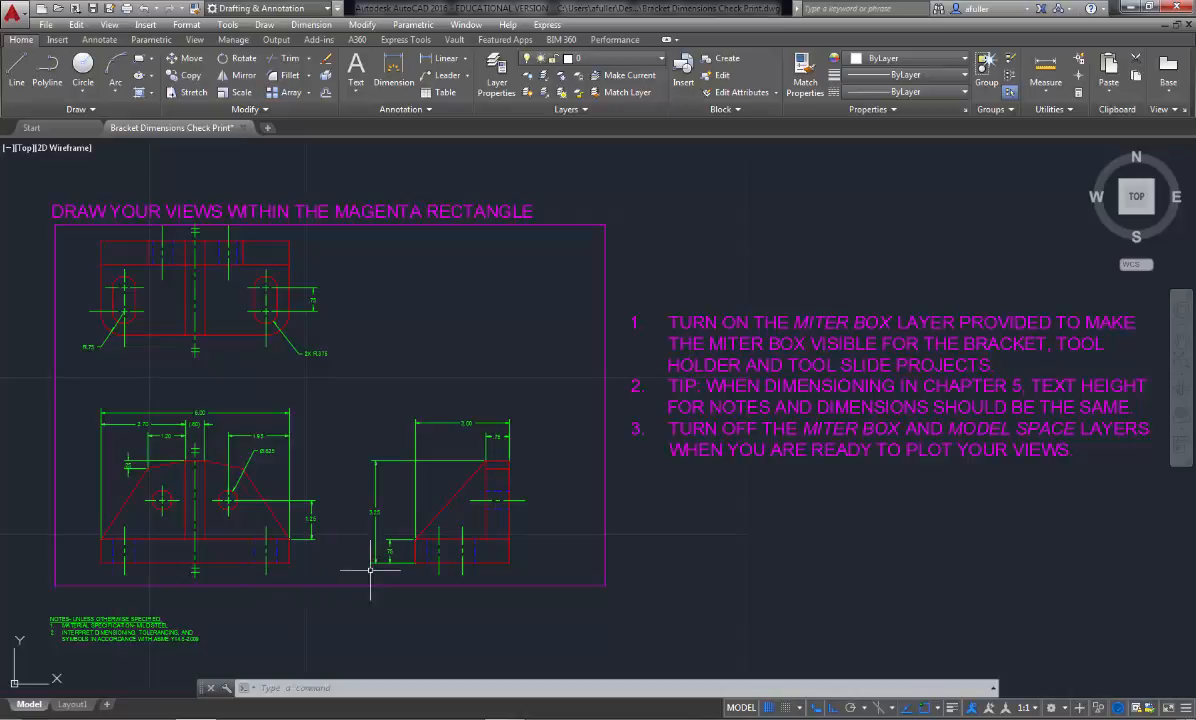
{"action": "mouse_move", "coordinate": [96, 508]}
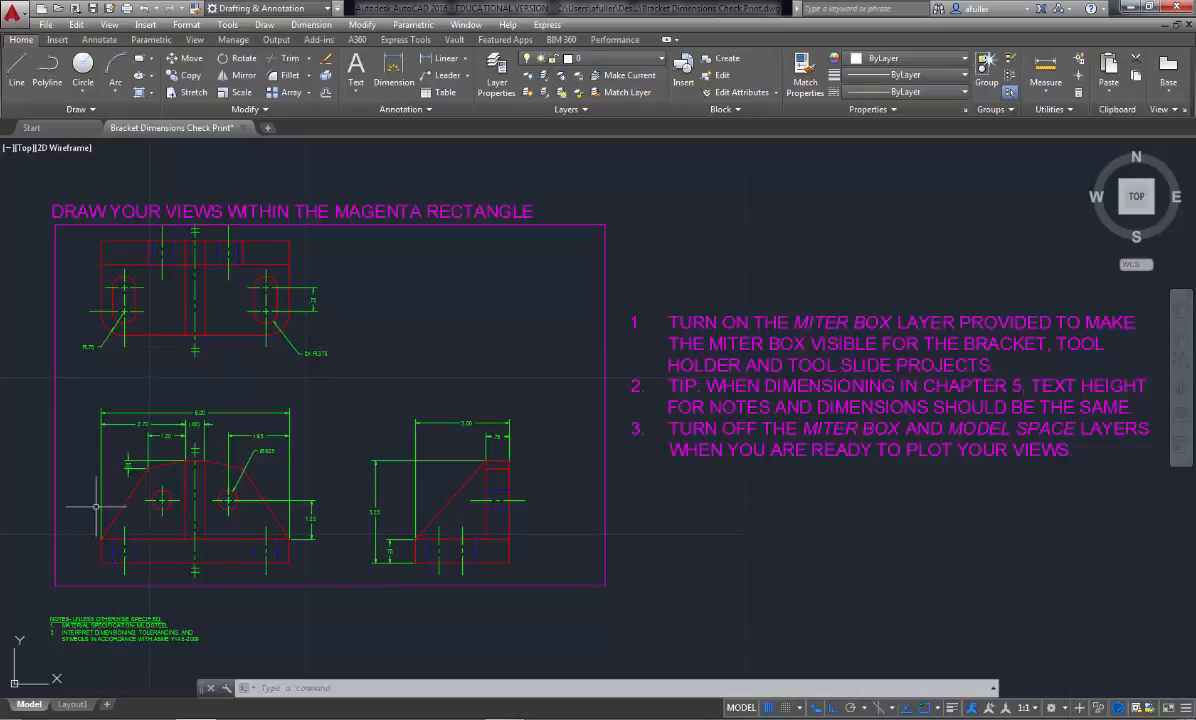
{"action": "mouse_move", "coordinate": [304, 442]}
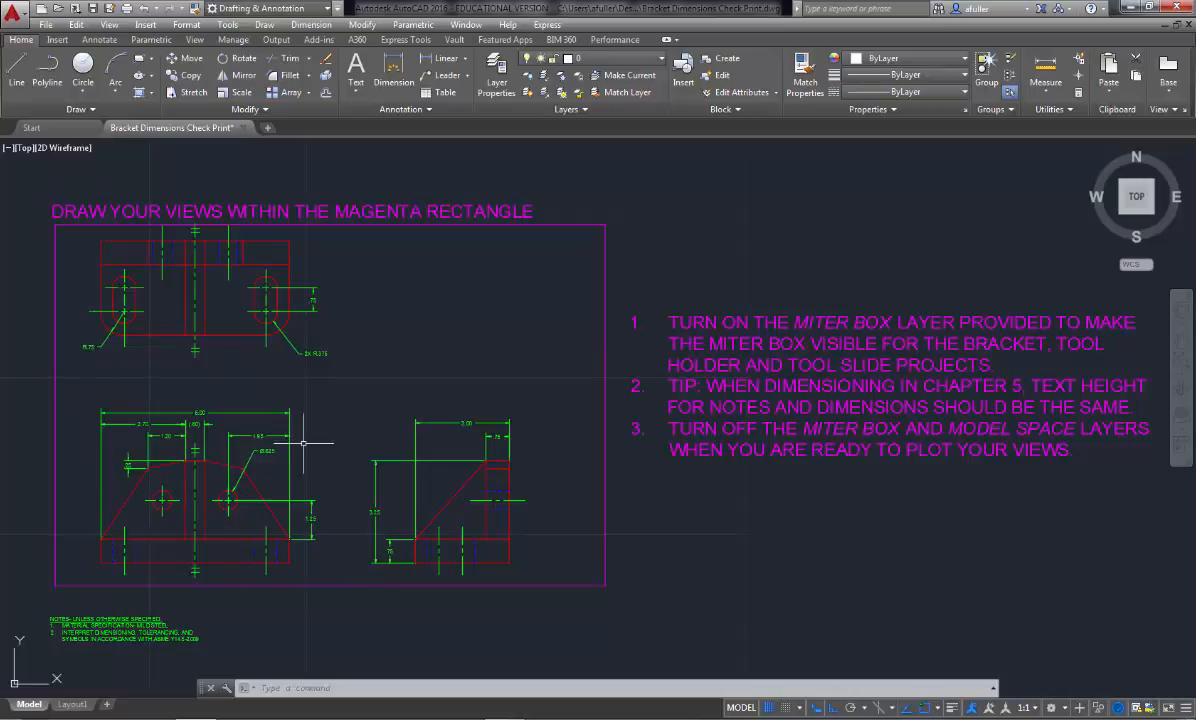
{"action": "mouse_move", "coordinate": [470, 356]}
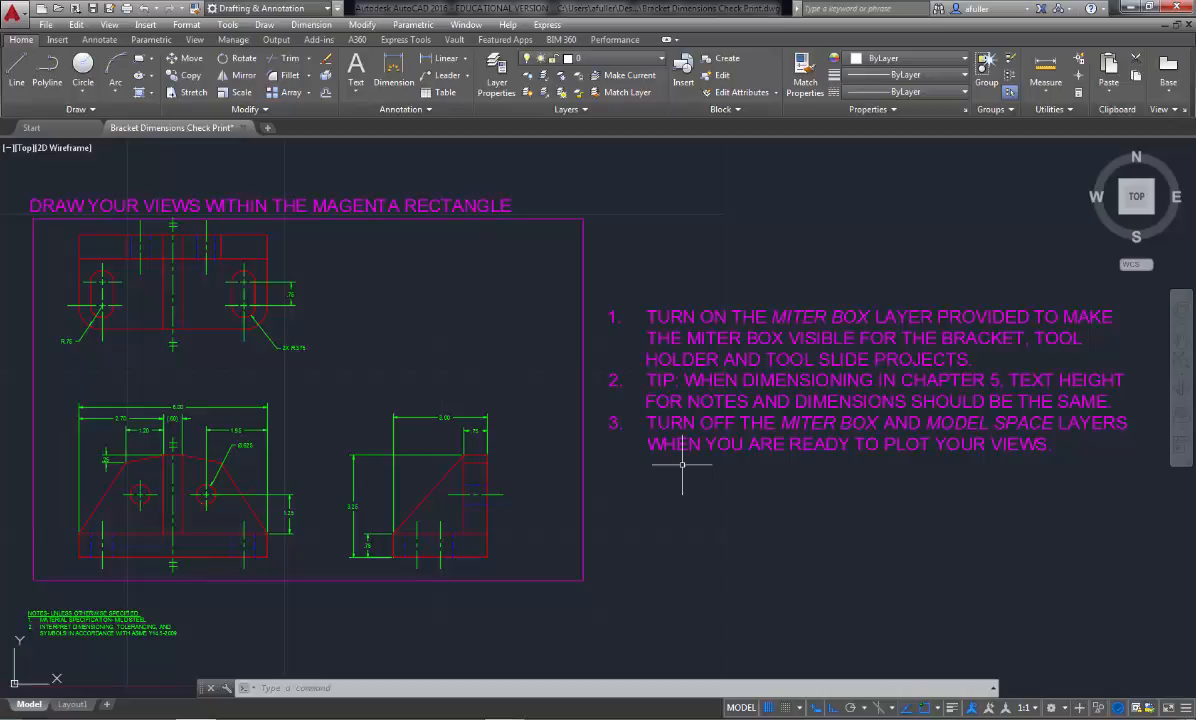
{"action": "mouse_move", "coordinate": [664, 470]}
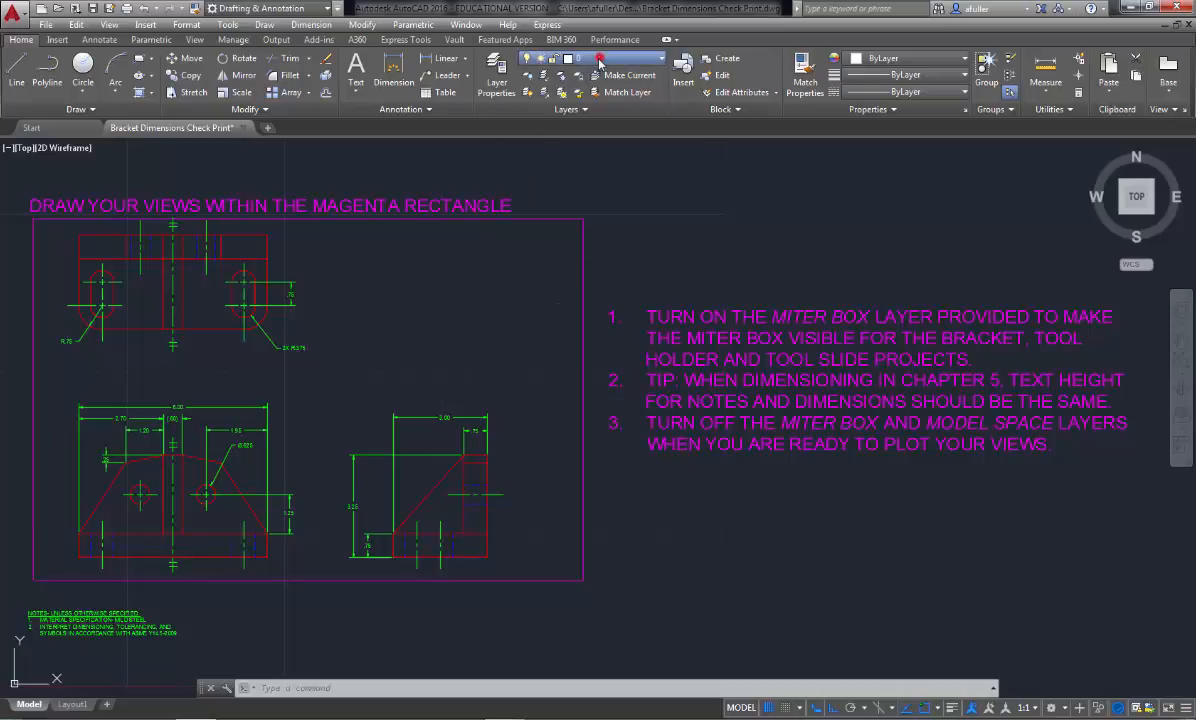
Switch the Model Space layer off and move to the Layout1 check print sheet
{"action": "left_click", "coordinate": [660, 56]}
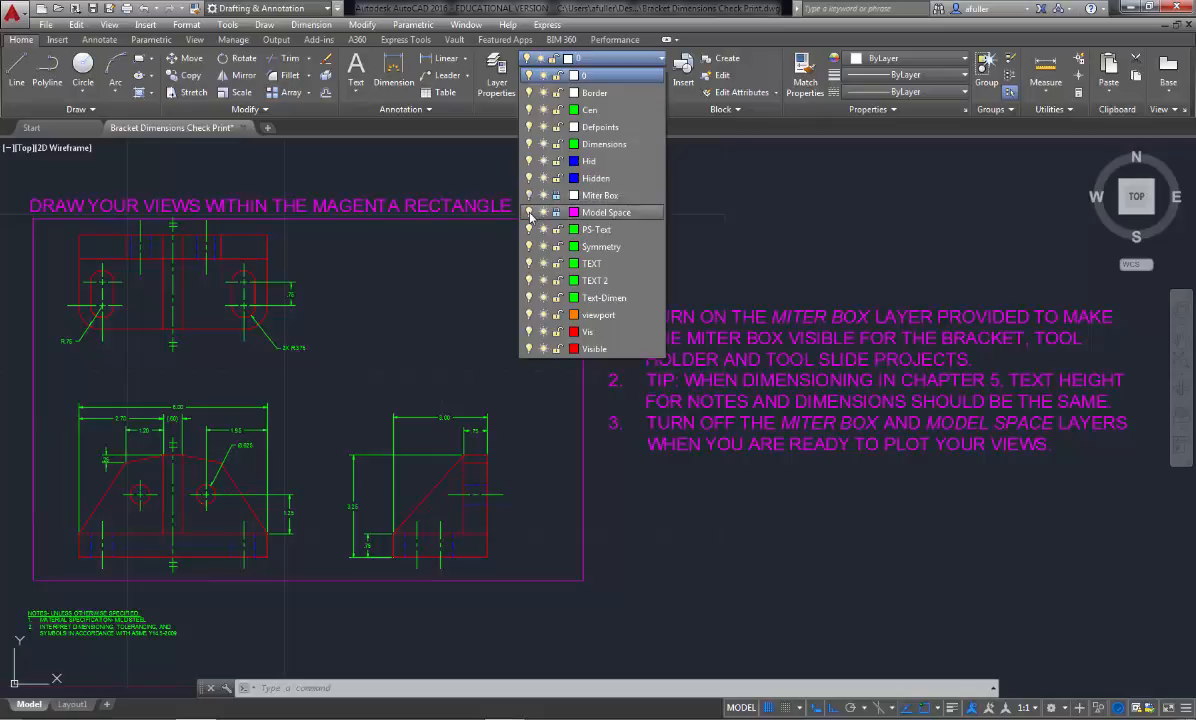
{"action": "left_click", "coordinate": [528, 212]}
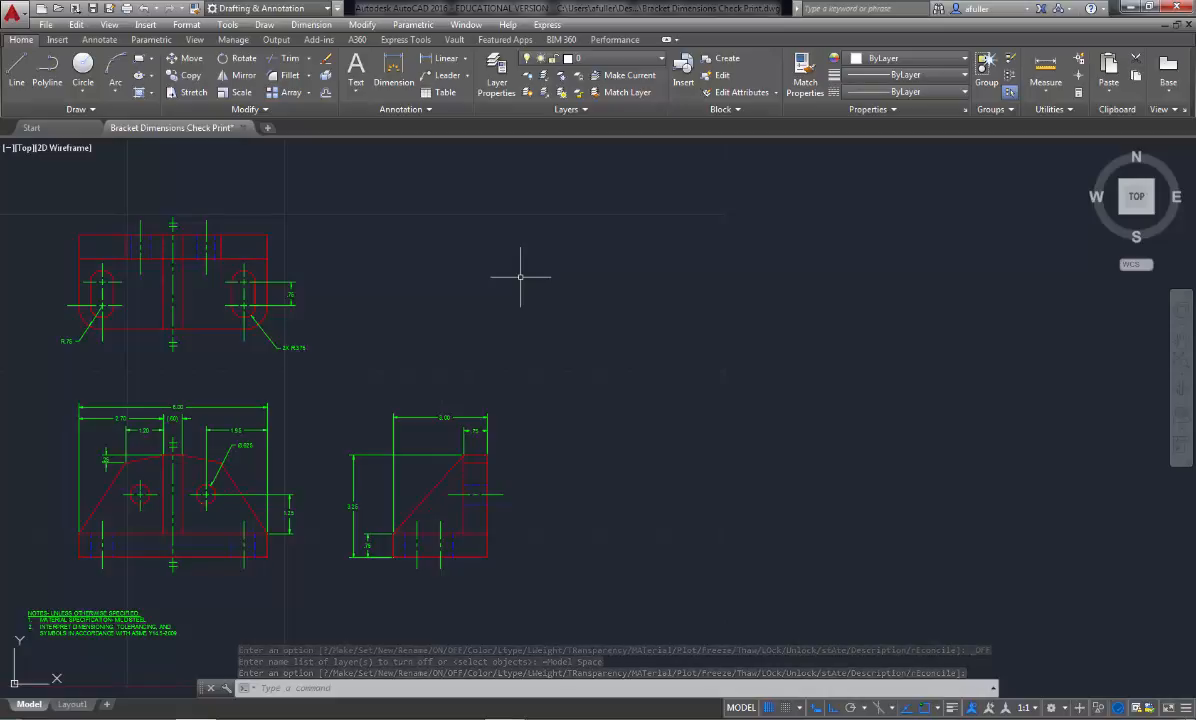
{"action": "mouse_move", "coordinate": [778, 370]}
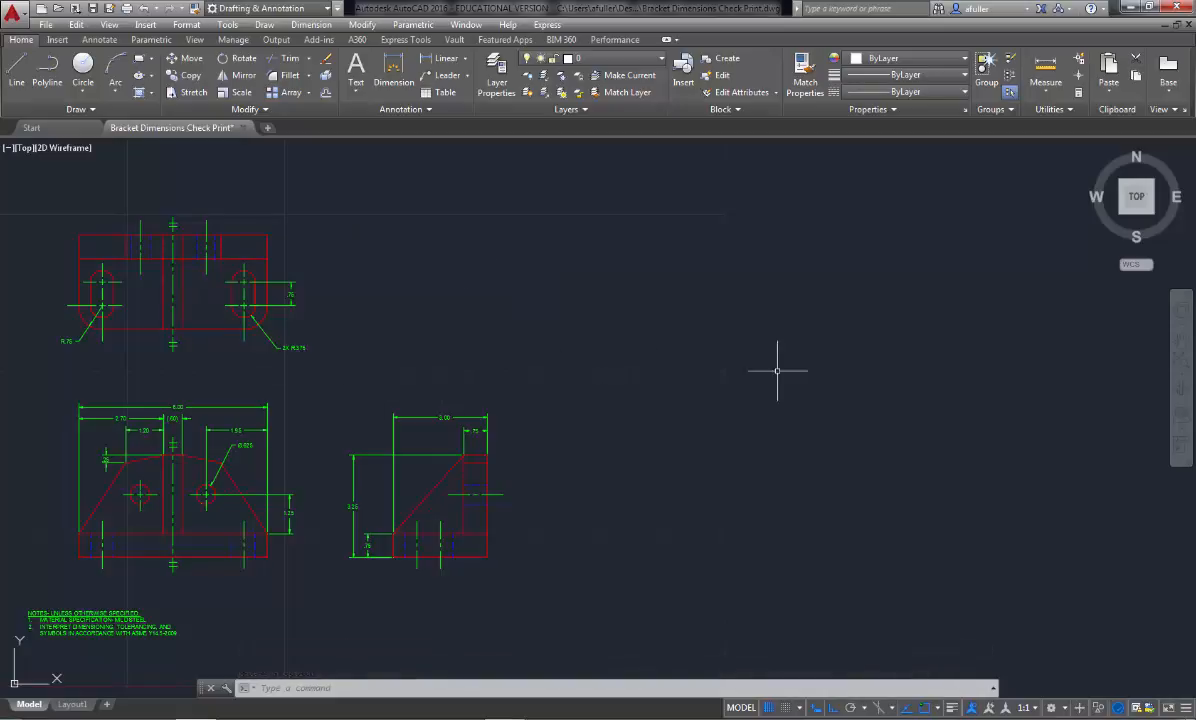
{"action": "mouse_move", "coordinate": [416, 326]}
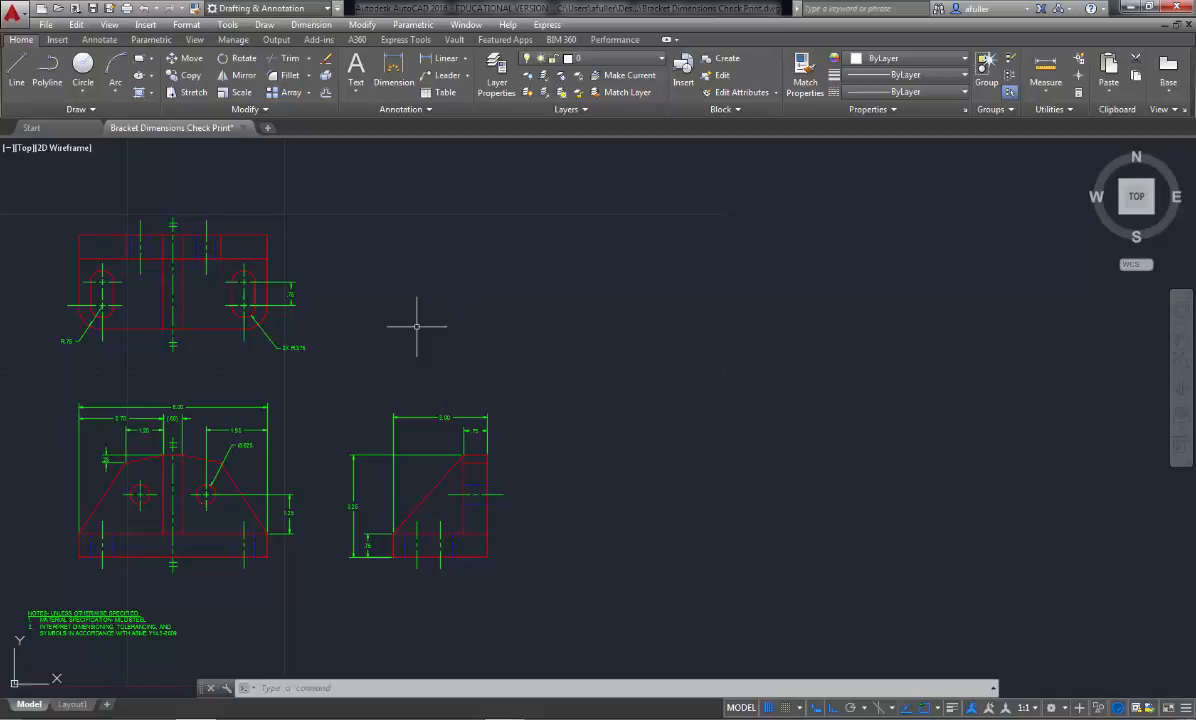
{"action": "mouse_move", "coordinate": [208, 572]}
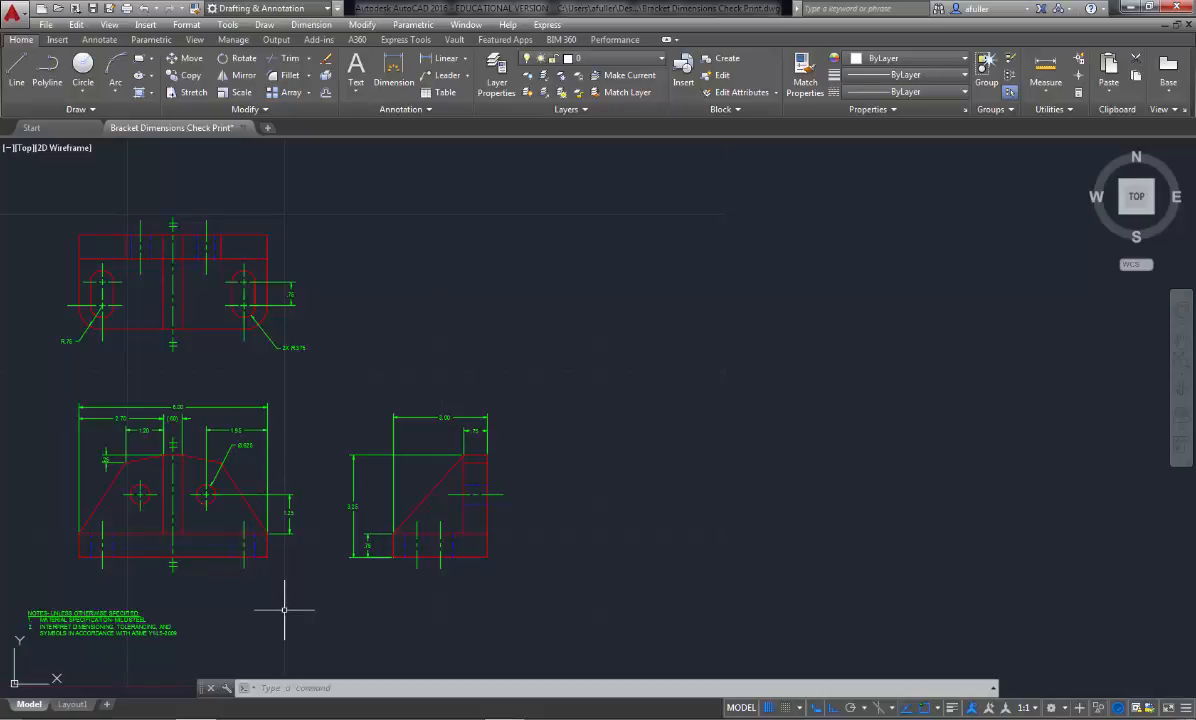
{"action": "left_click", "coordinate": [96, 620]}
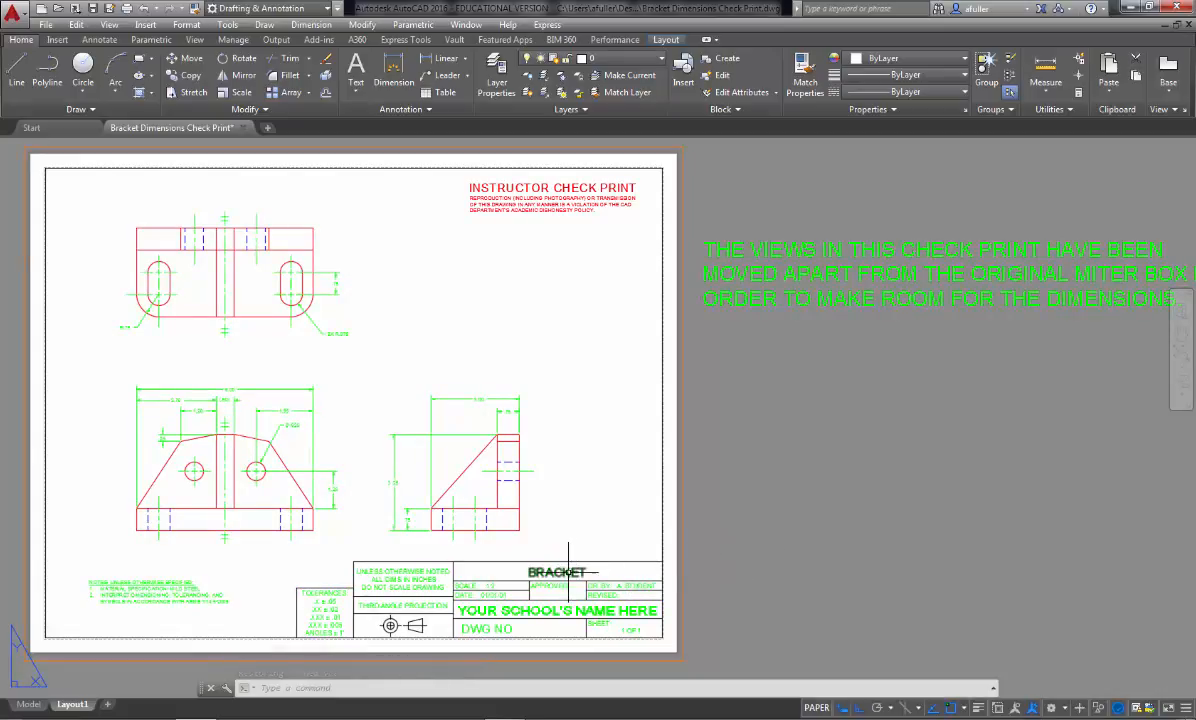
{"action": "mouse_move", "coordinate": [660, 524]}
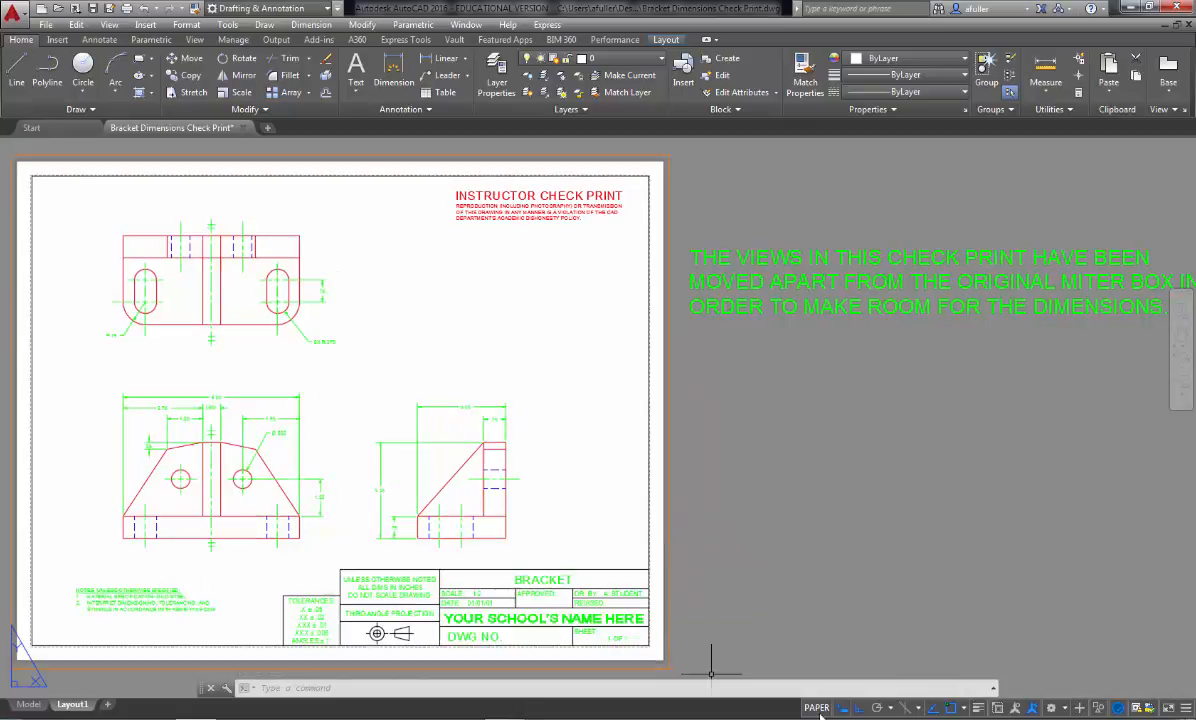
{"action": "mouse_move", "coordinate": [816, 708]}
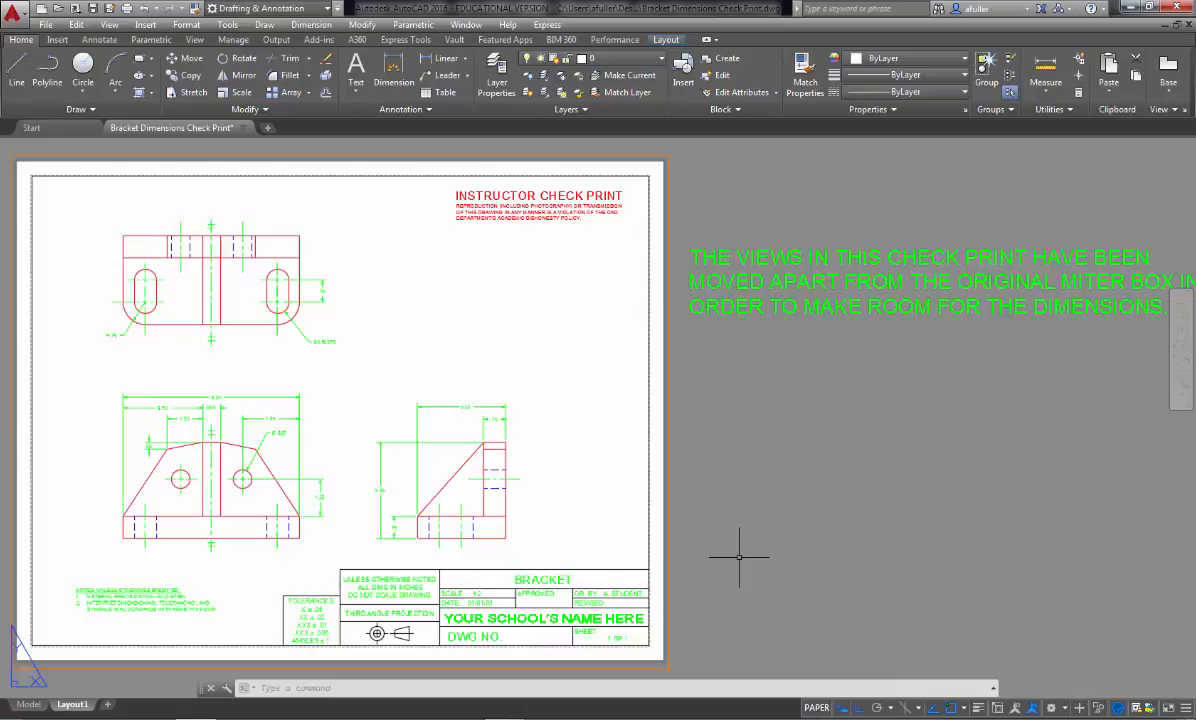
{"action": "mouse_move", "coordinate": [704, 512]}
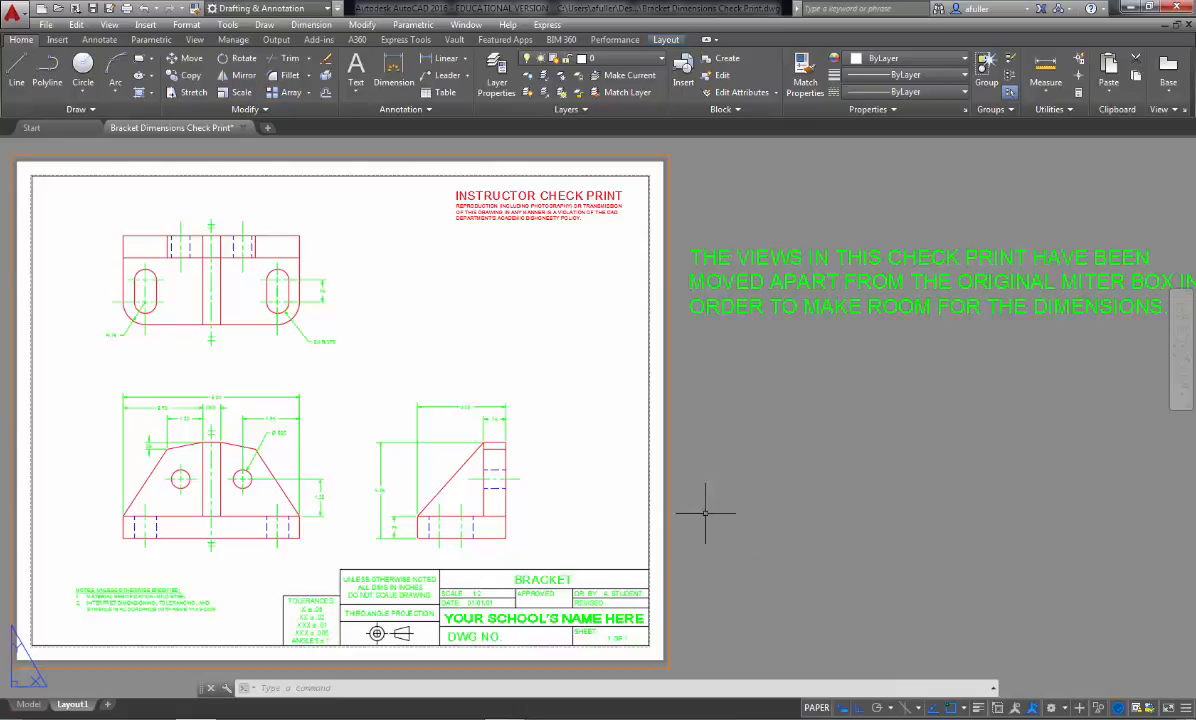
{"action": "mouse_move", "coordinate": [588, 518]}
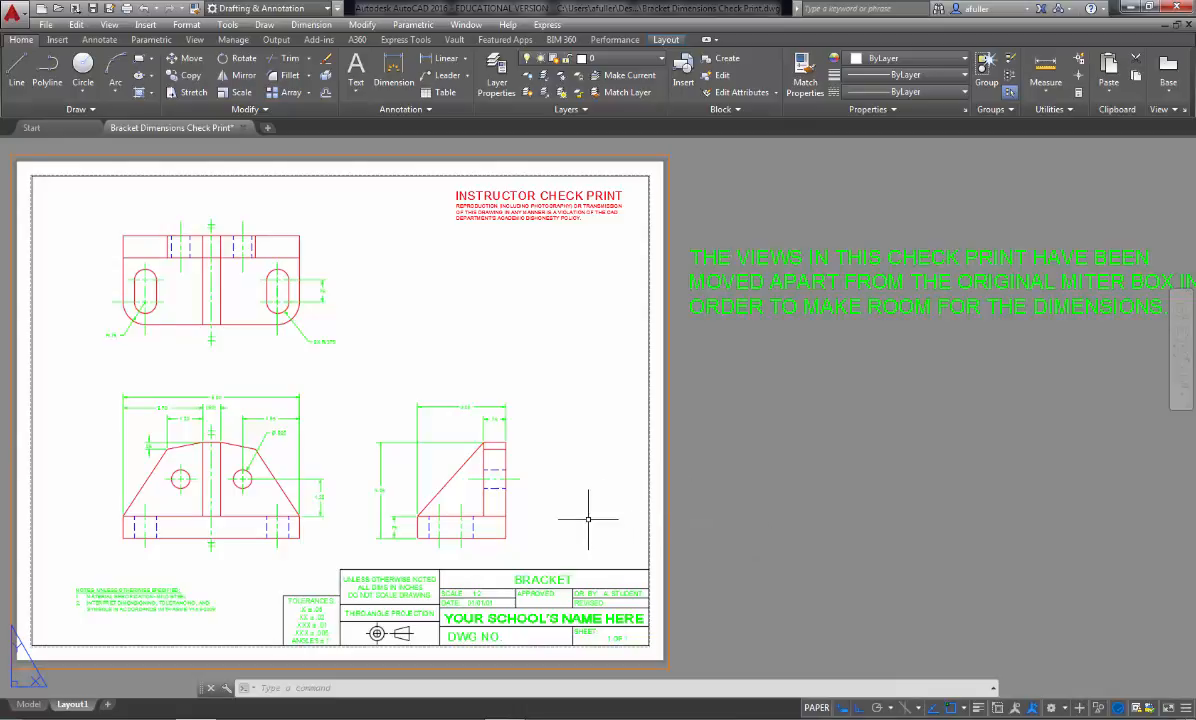
{"action": "mouse_move", "coordinate": [724, 496]}
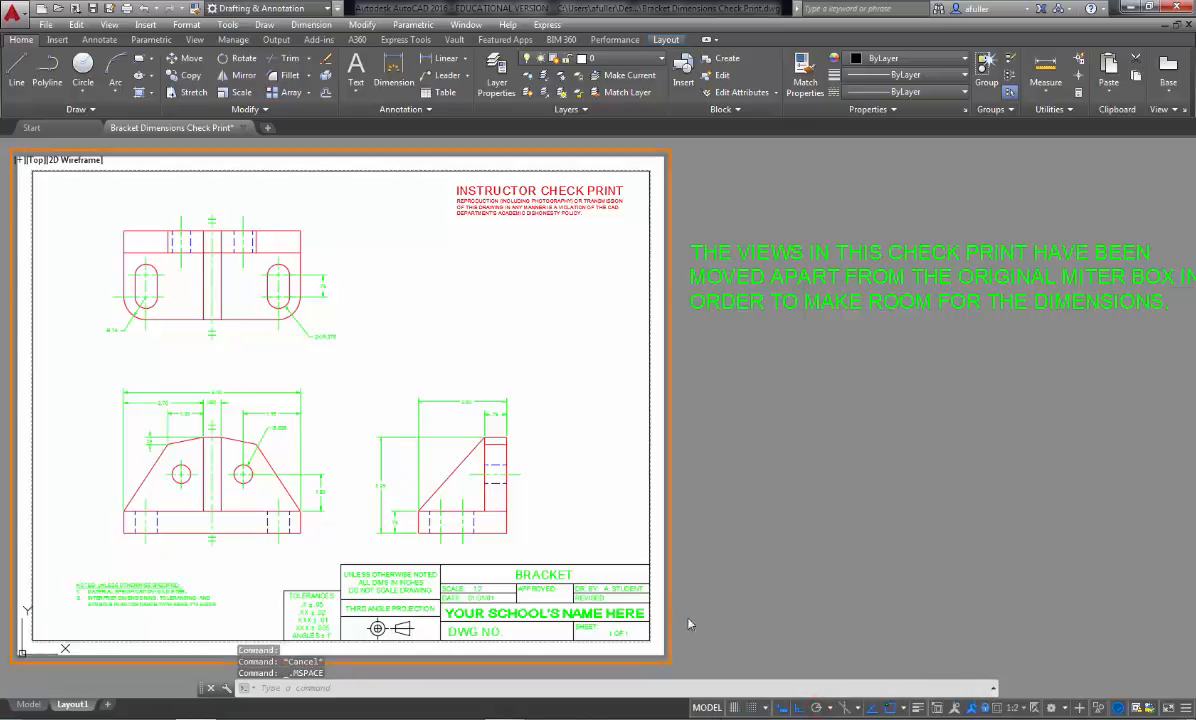
{"action": "mouse_move", "coordinate": [750, 520]}
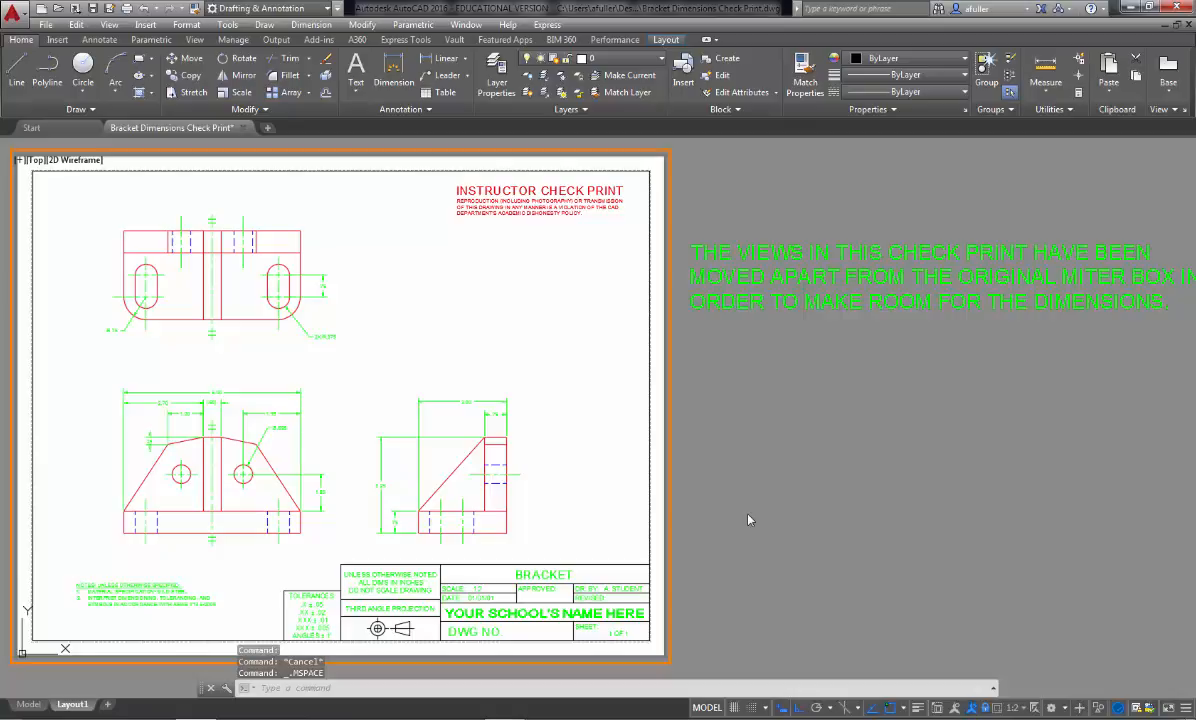
{"action": "mouse_move", "coordinate": [676, 476]}
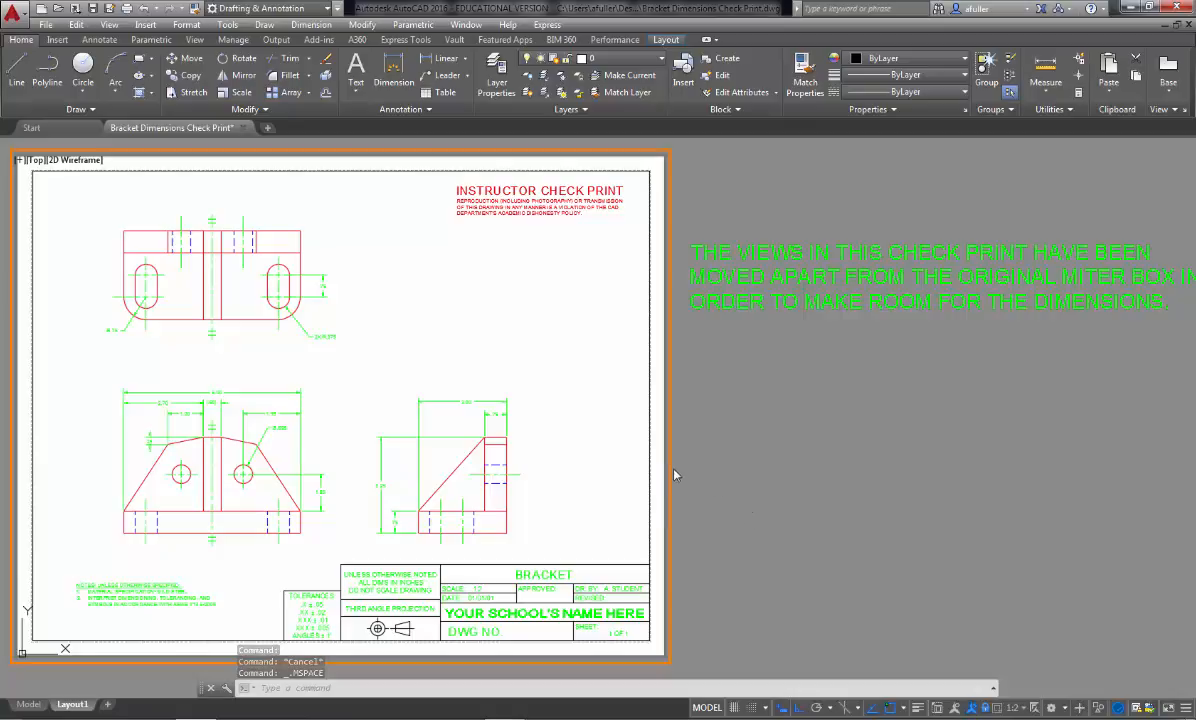
{"action": "mouse_move", "coordinate": [578, 472]}
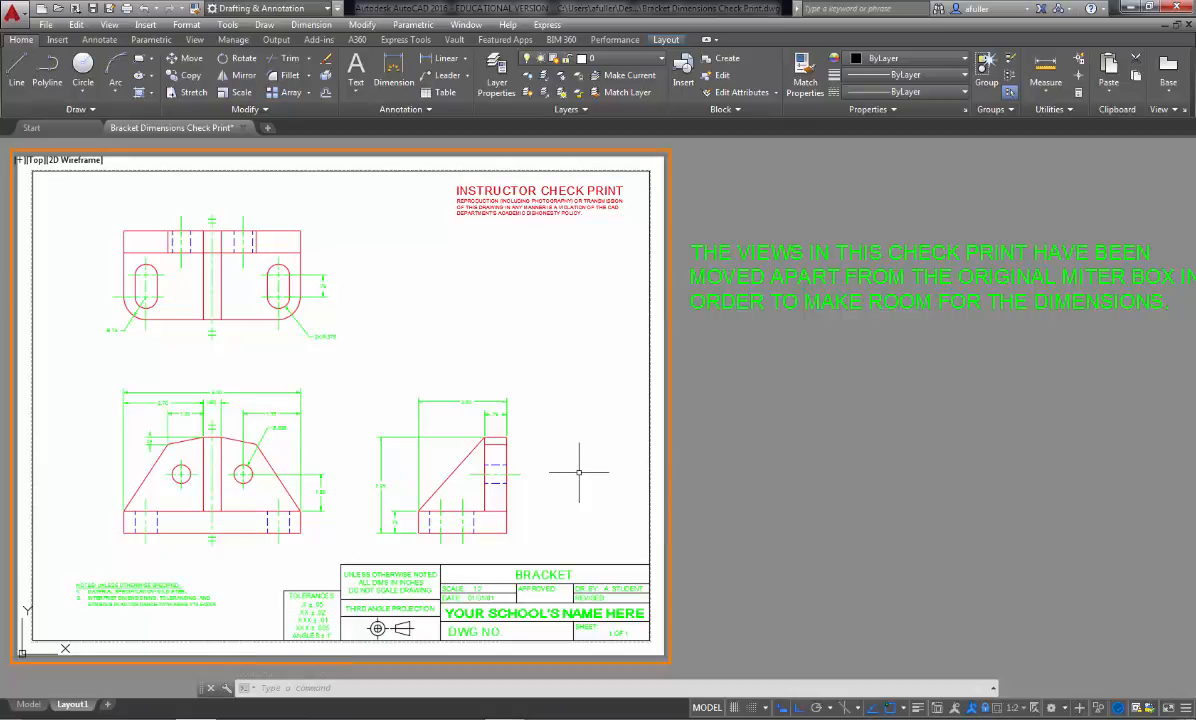
{"action": "mouse_move", "coordinate": [688, 468]}
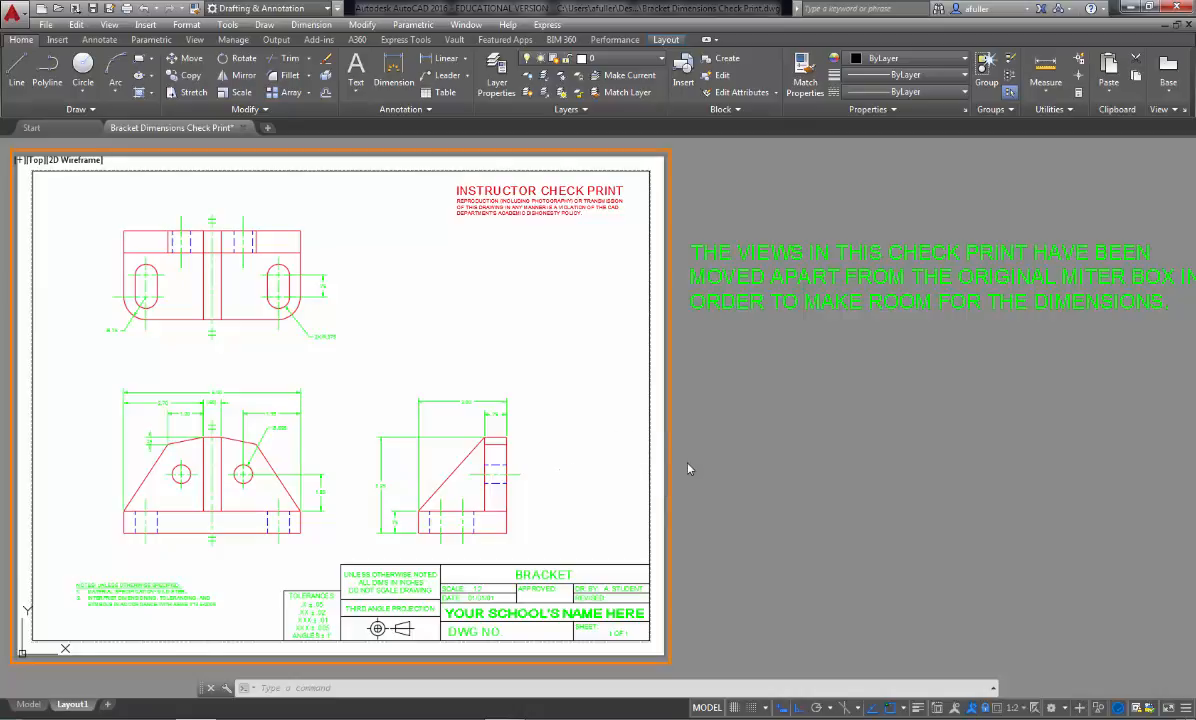
{"action": "mouse_move", "coordinate": [704, 472]}
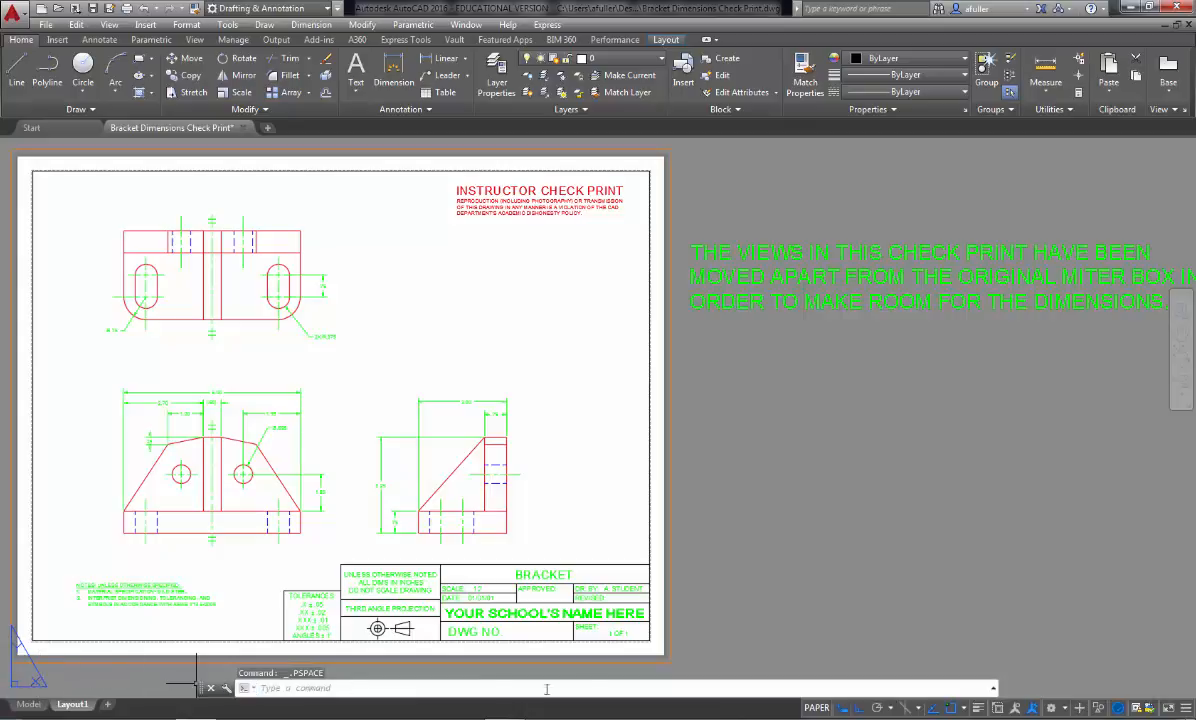
{"action": "mouse_move", "coordinate": [816, 708]}
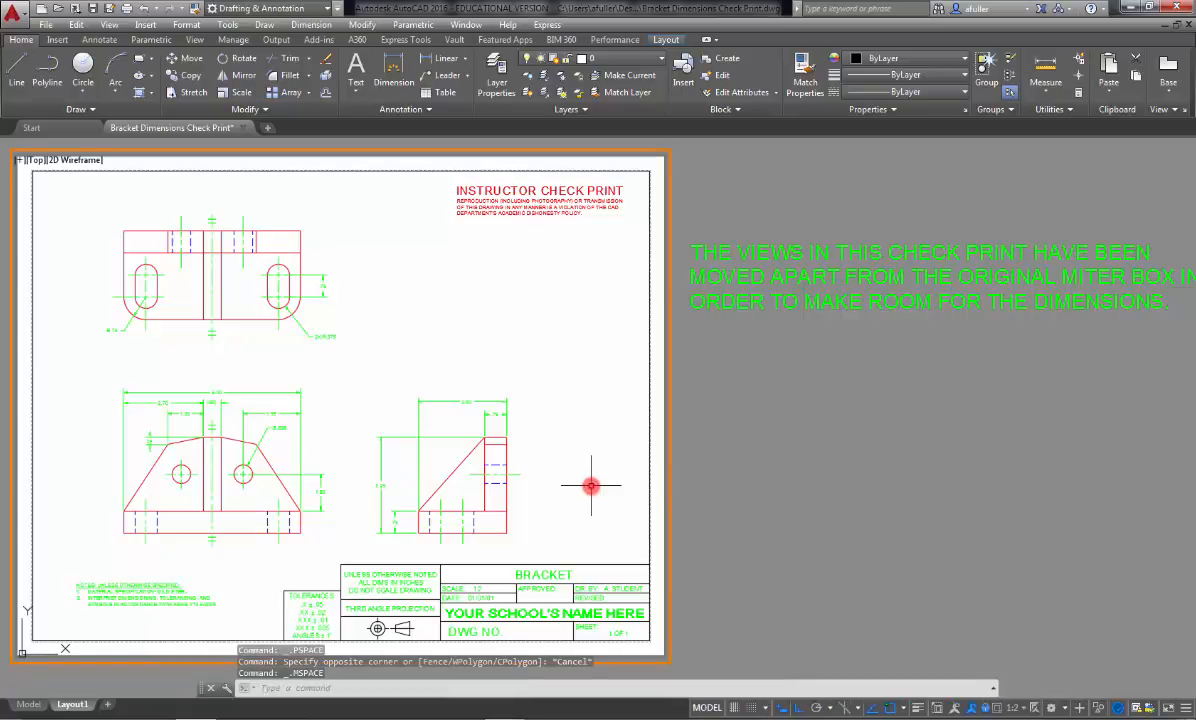
{"action": "mouse_move", "coordinate": [736, 488]}
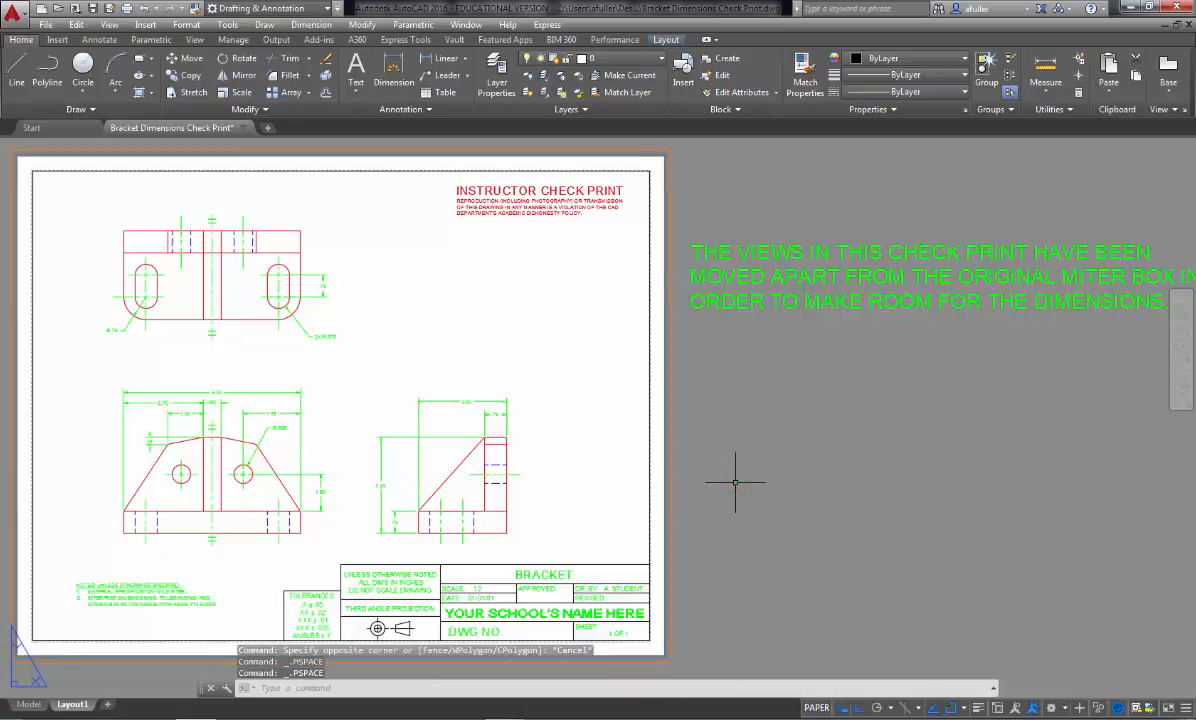
{"action": "mouse_move", "coordinate": [636, 488]}
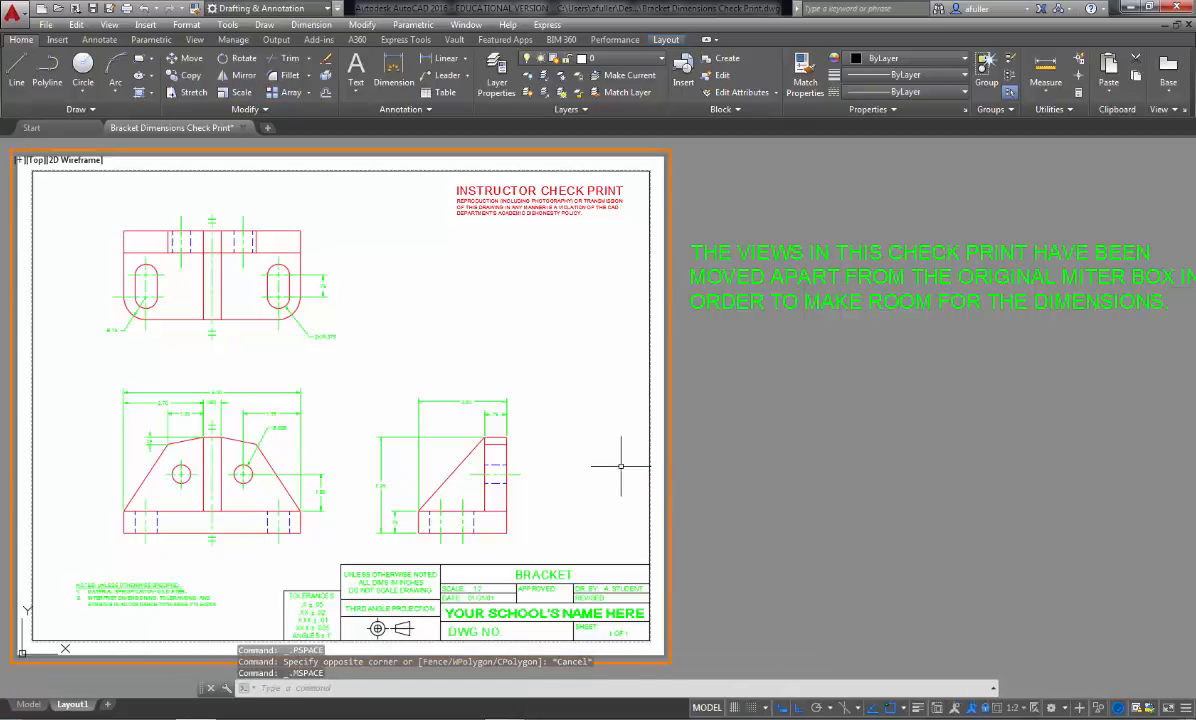
{"action": "mouse_move", "coordinate": [556, 512]}
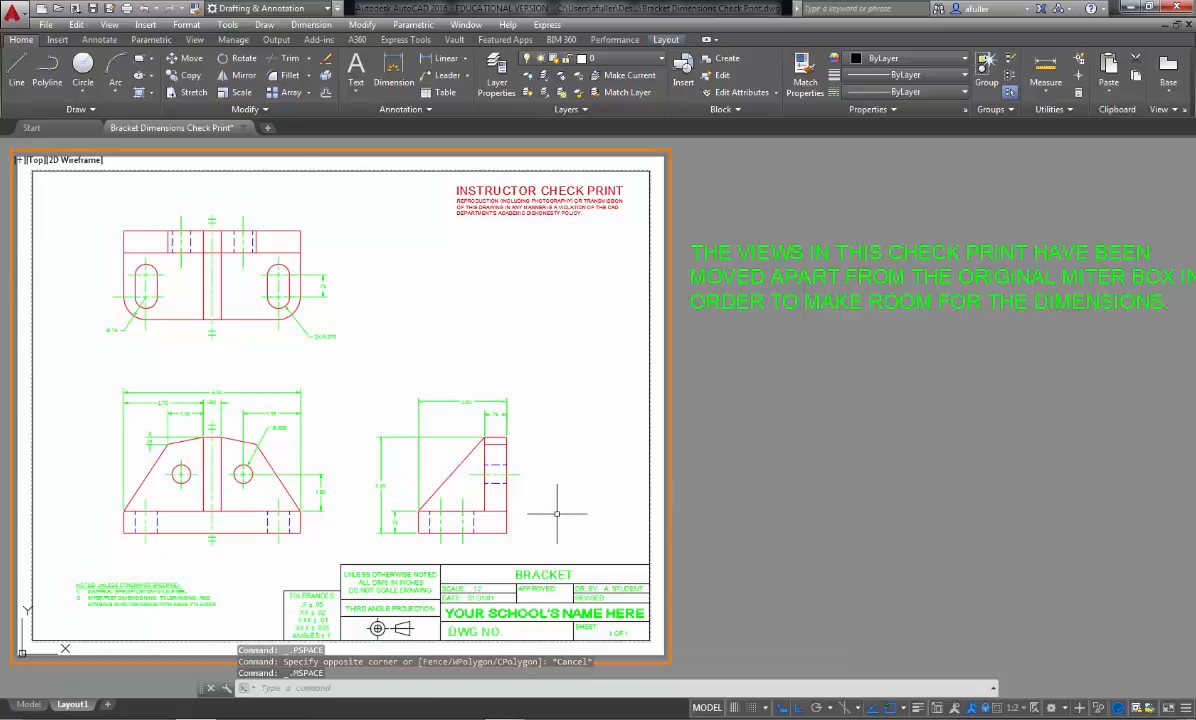
{"action": "mouse_move", "coordinate": [706, 708]}
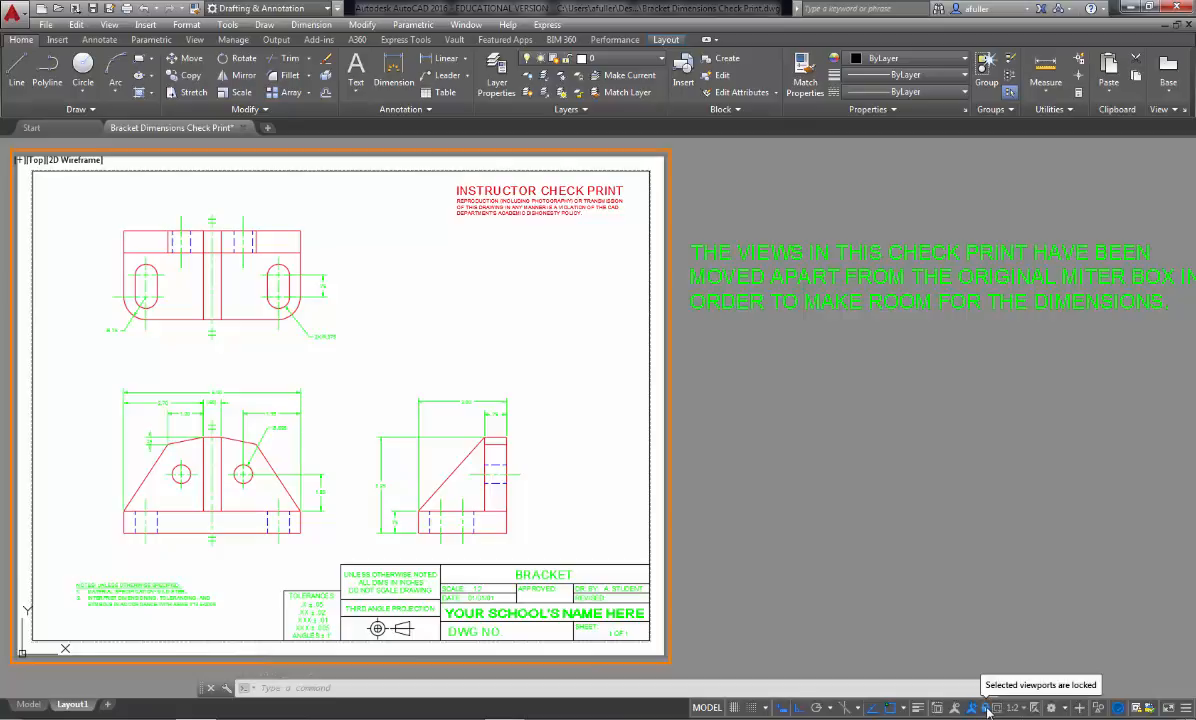
{"action": "mouse_move", "coordinate": [1024, 708]}
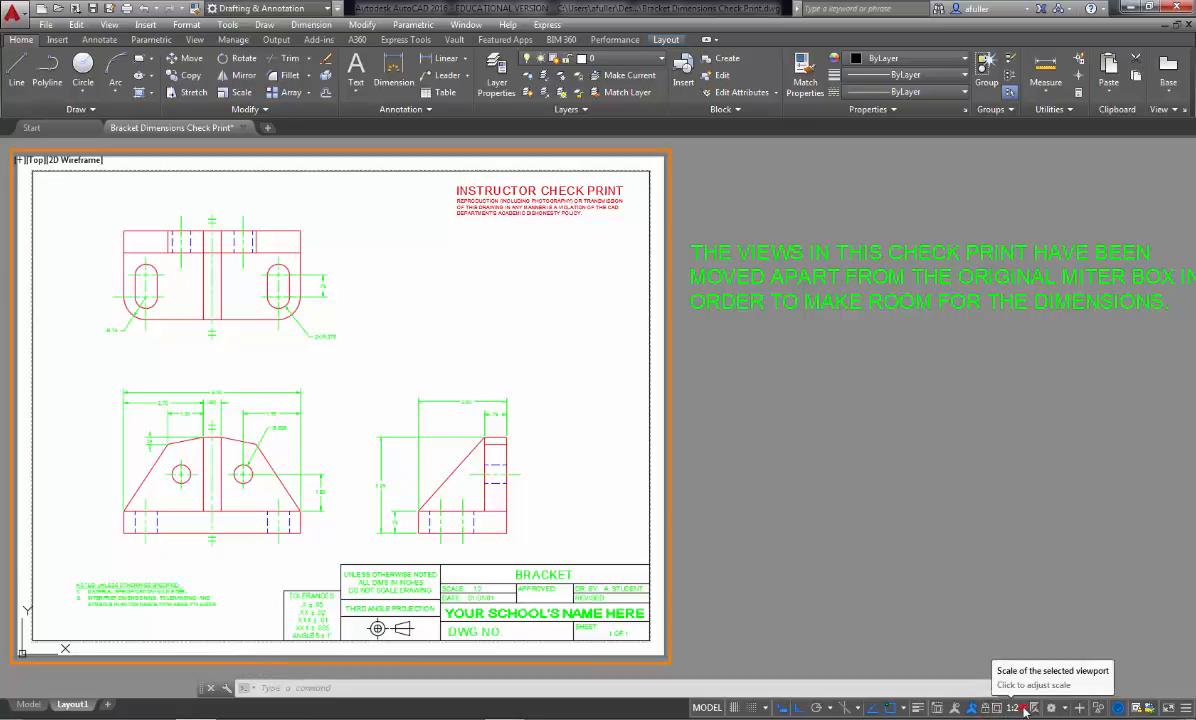
Try viewport scale 1:1, then set it to 1:2 so all bracket views fit the sheet
{"action": "left_click", "coordinate": [1012, 708]}
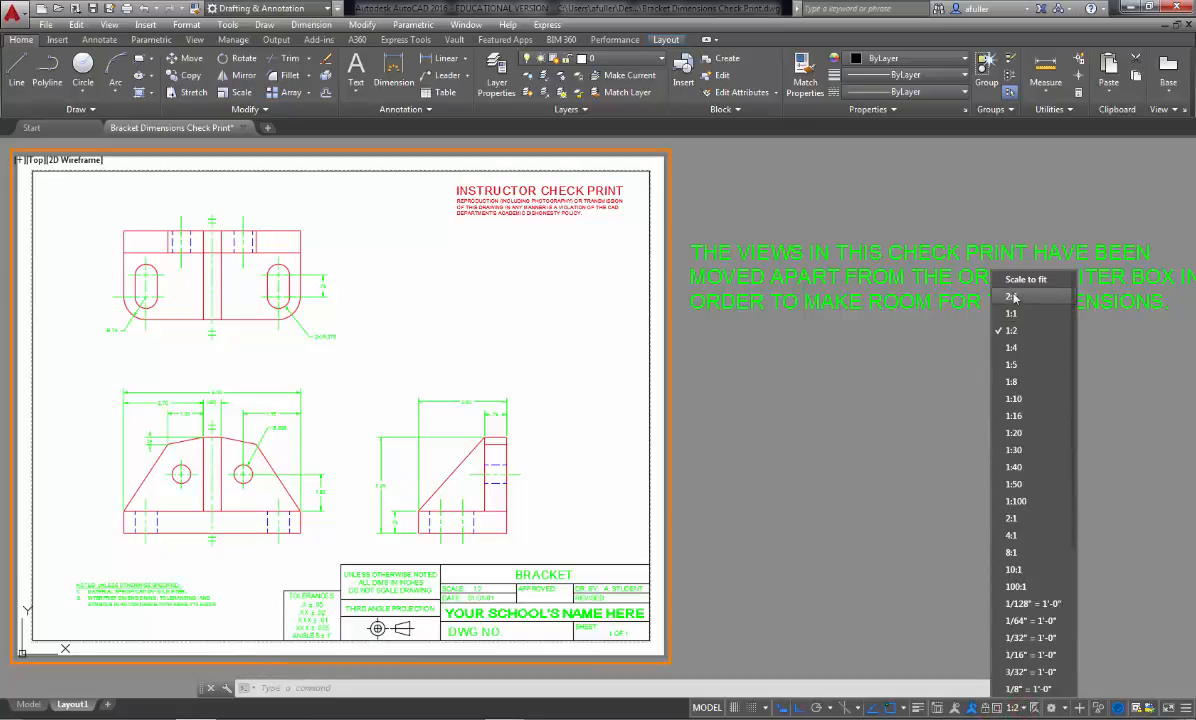
{"action": "left_click", "coordinate": [1012, 312]}
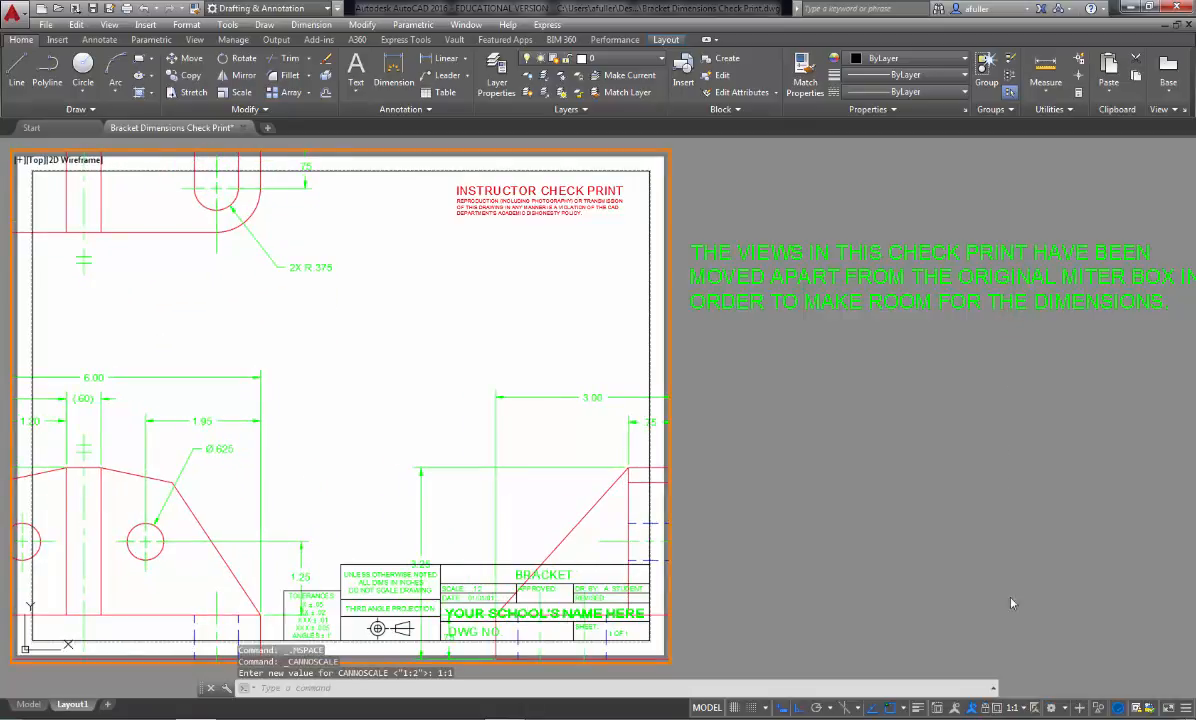
{"action": "left_click", "coordinate": [1012, 708]}
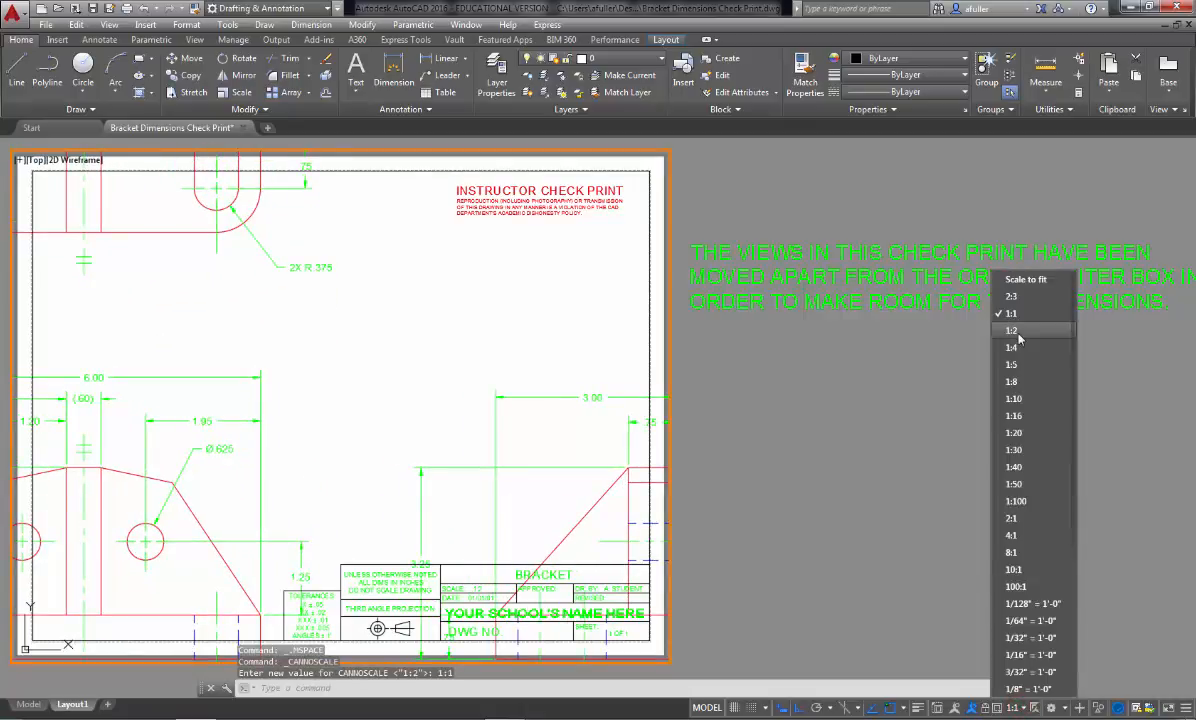
{"action": "left_click", "coordinate": [1012, 330]}
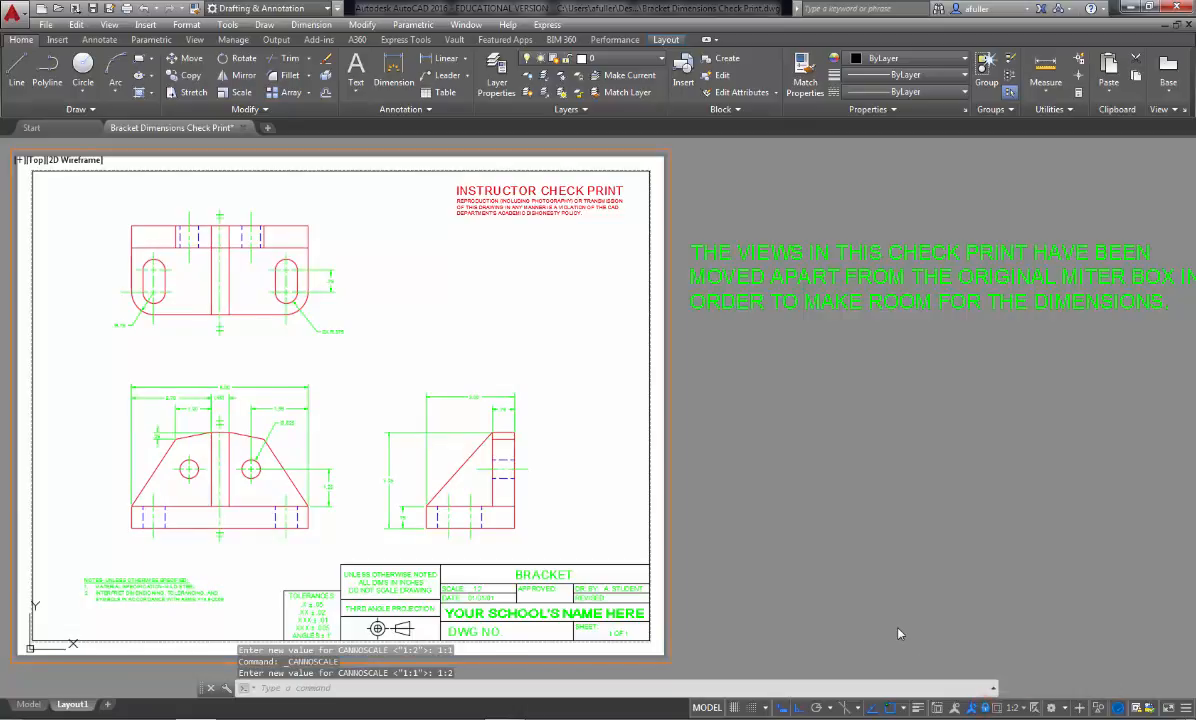
{"action": "mouse_move", "coordinate": [780, 558]}
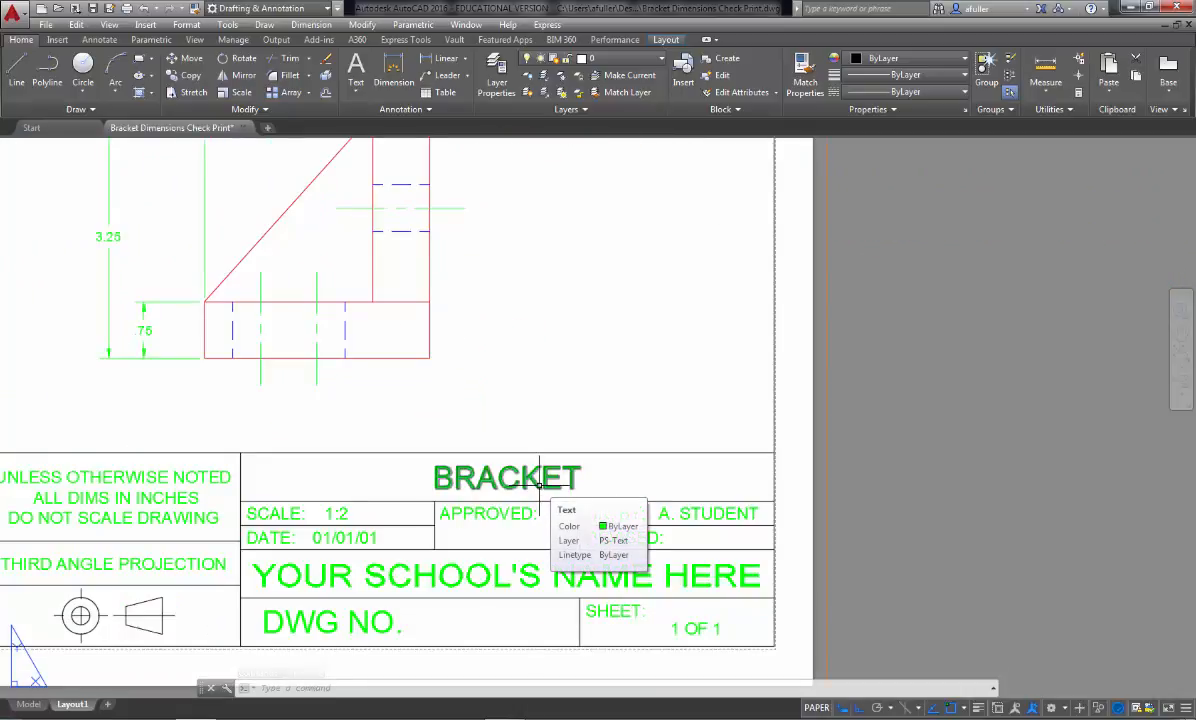
{"action": "double_click", "coordinate": [506, 476]}
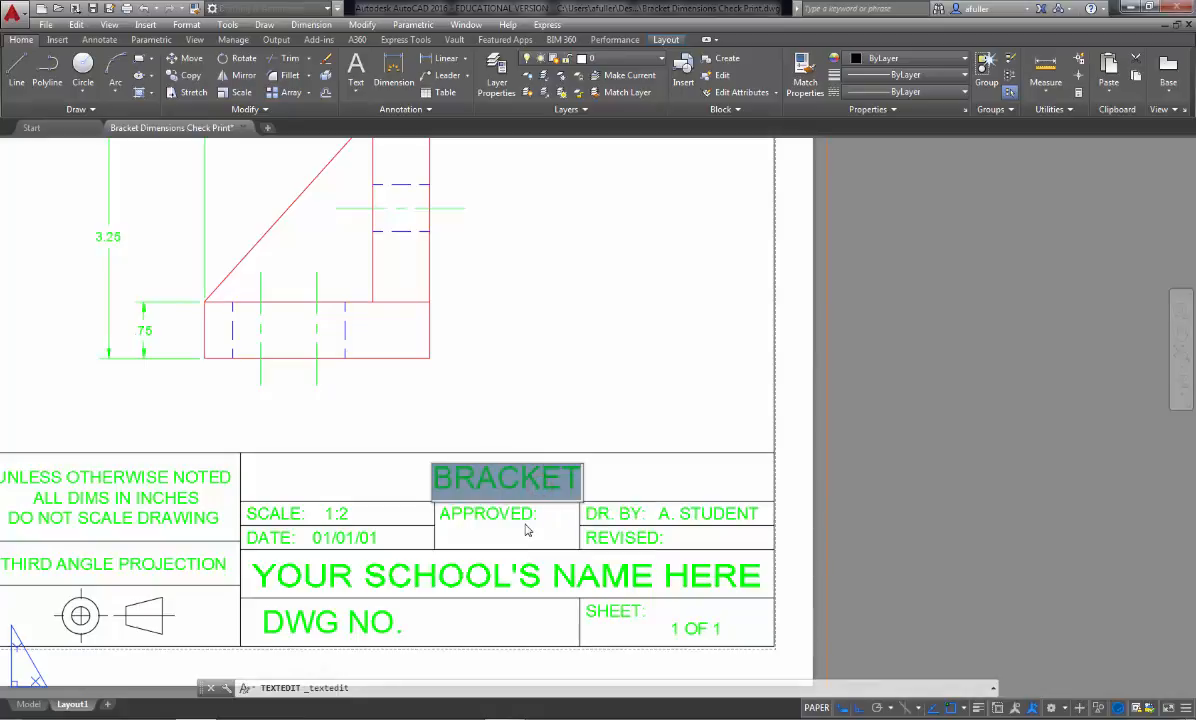
{"action": "mouse_move", "coordinate": [544, 532]}
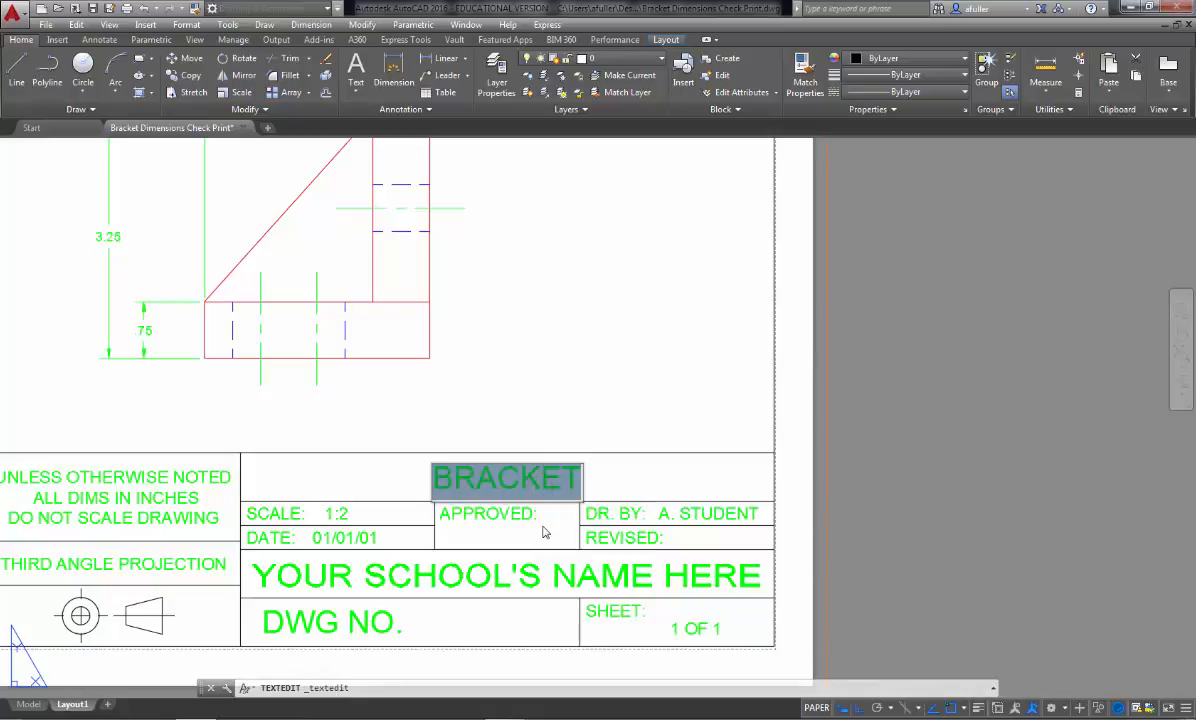
{"action": "type", "text": "SAMPLE TEXT"}
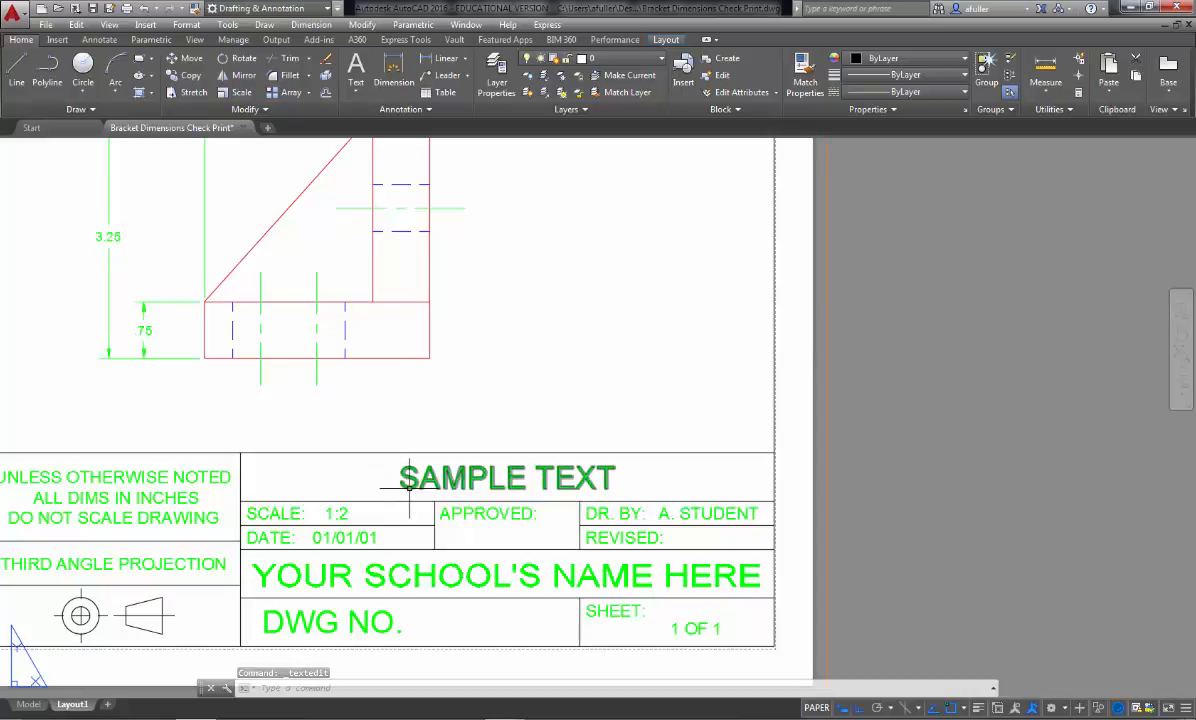
{"action": "double_click", "coordinate": [506, 478]}
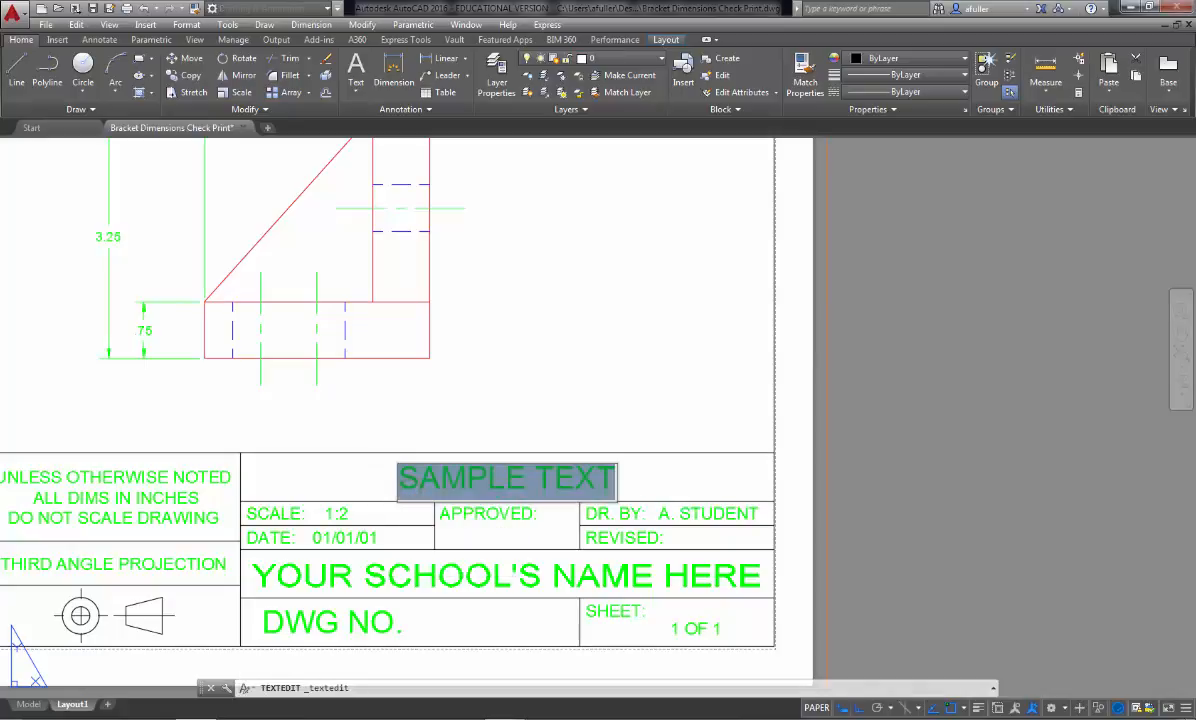
{"action": "type", "text": "BRACKET"}
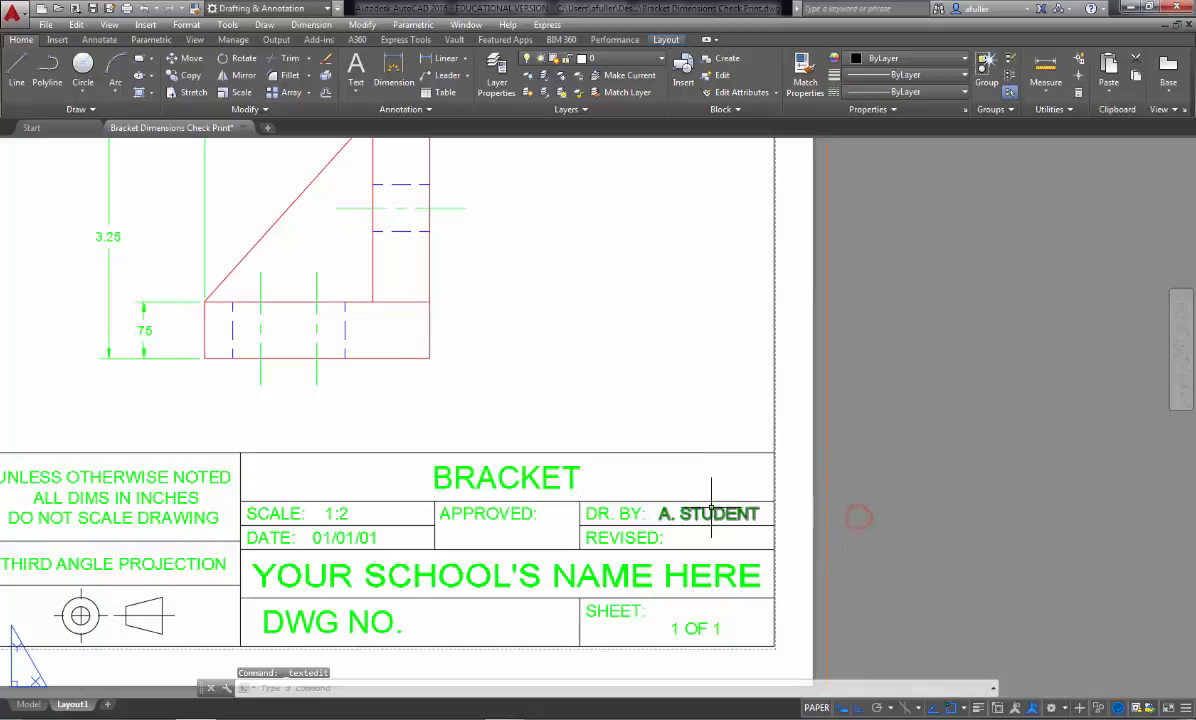
{"action": "double_click", "coordinate": [708, 512]}
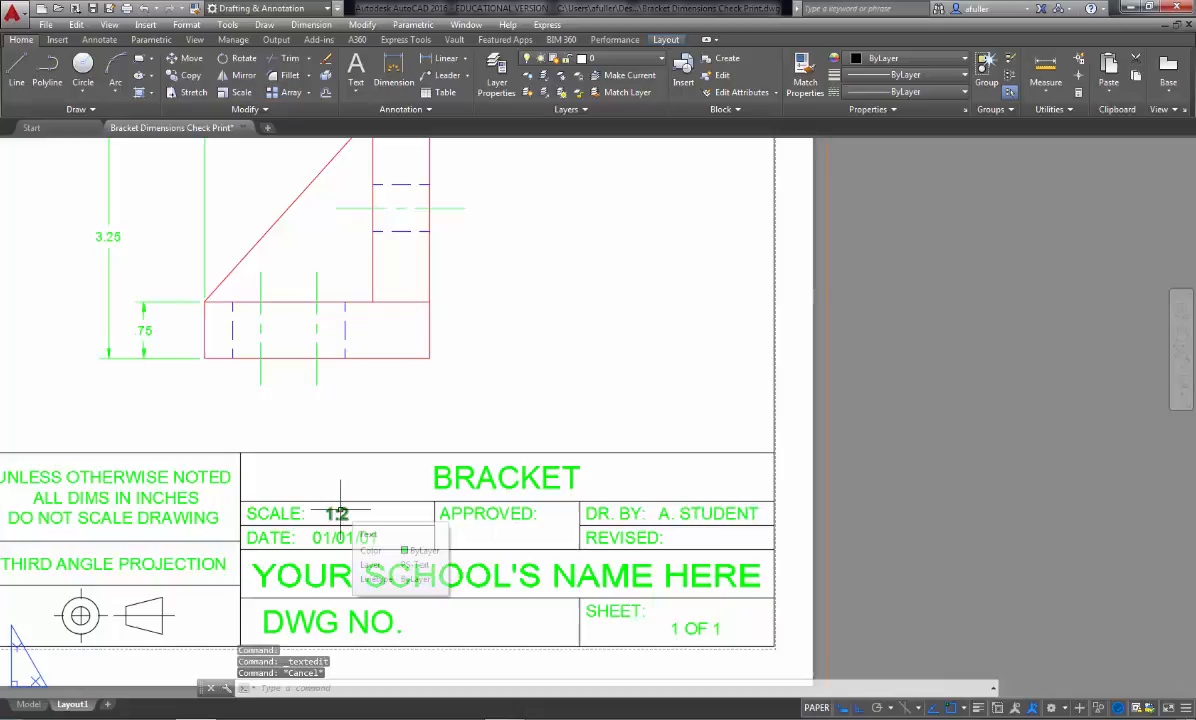
{"action": "double_click", "coordinate": [336, 512]}
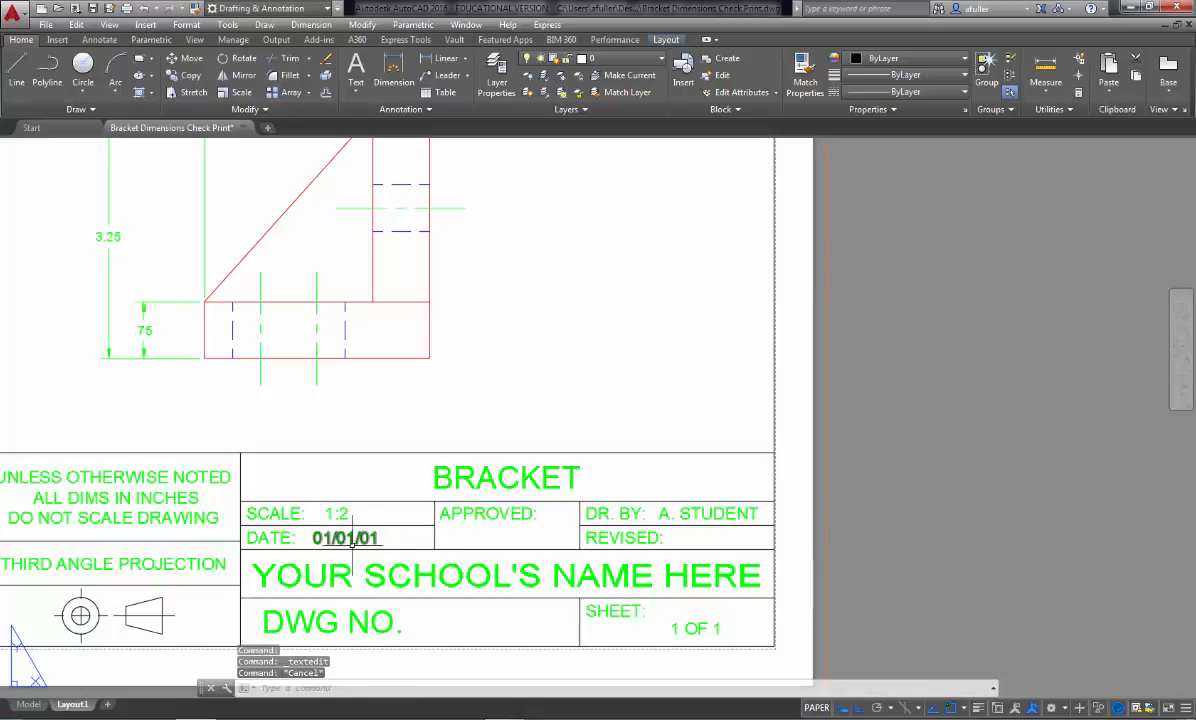
{"action": "double_click", "coordinate": [344, 538]}
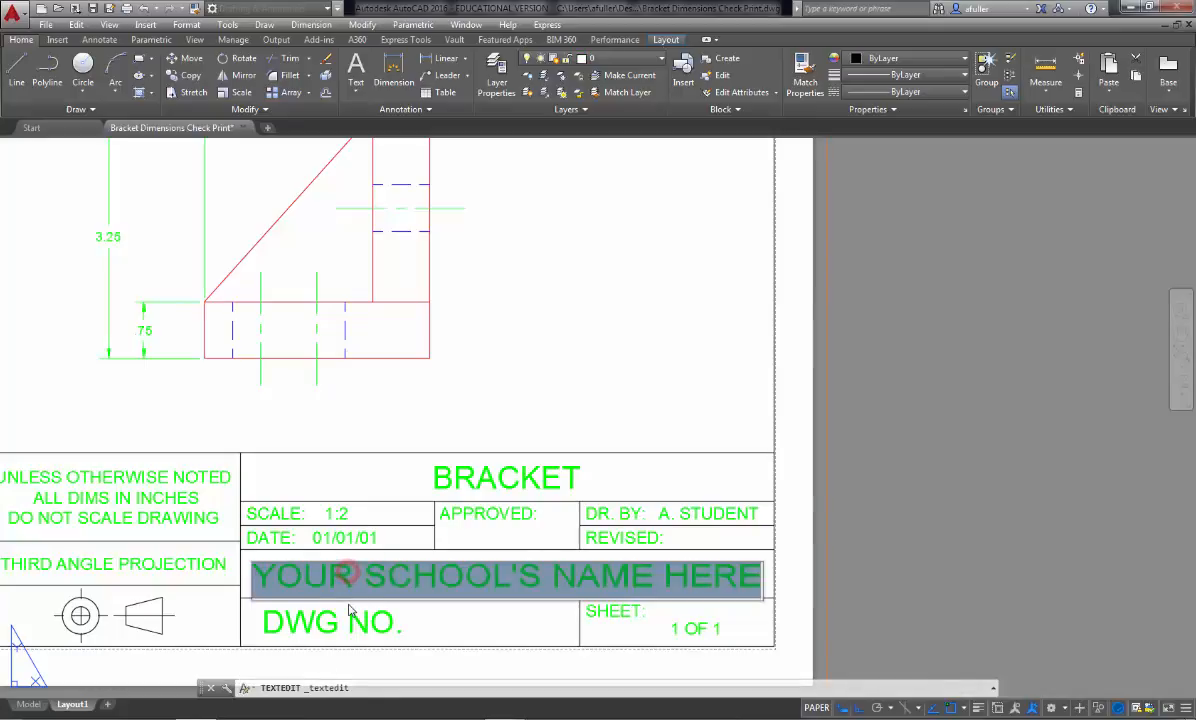
{"action": "key", "text": "Escape"}
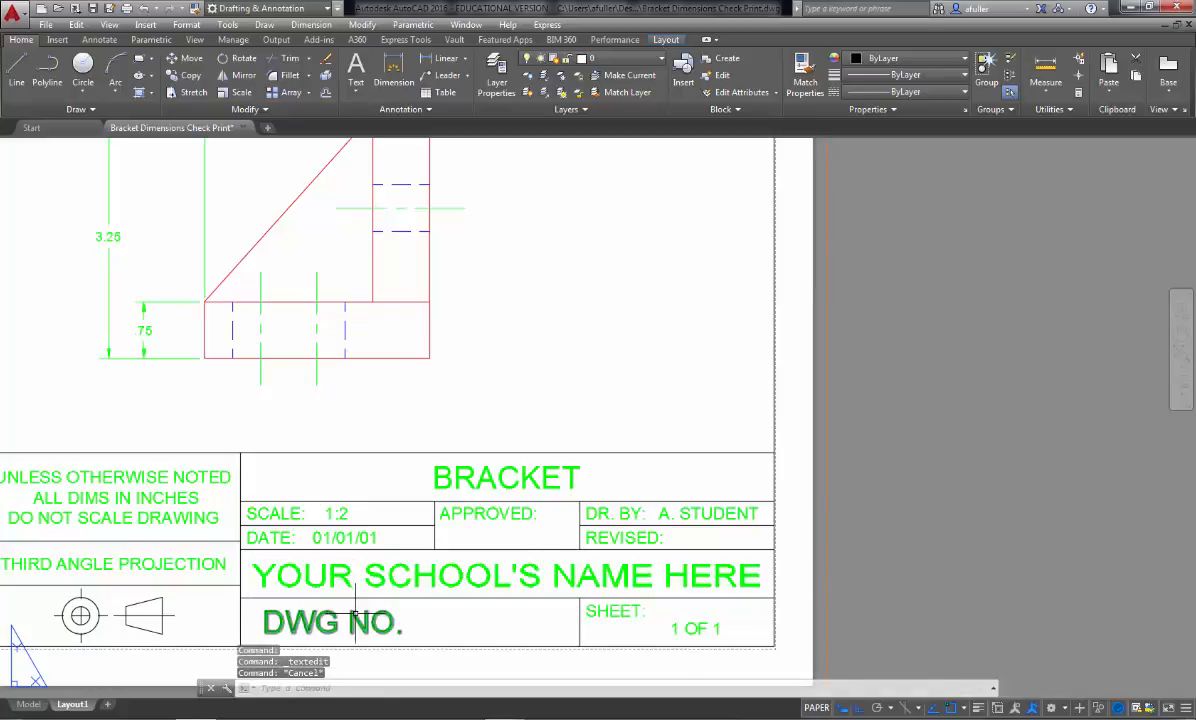
{"action": "double_click", "coordinate": [332, 622]}
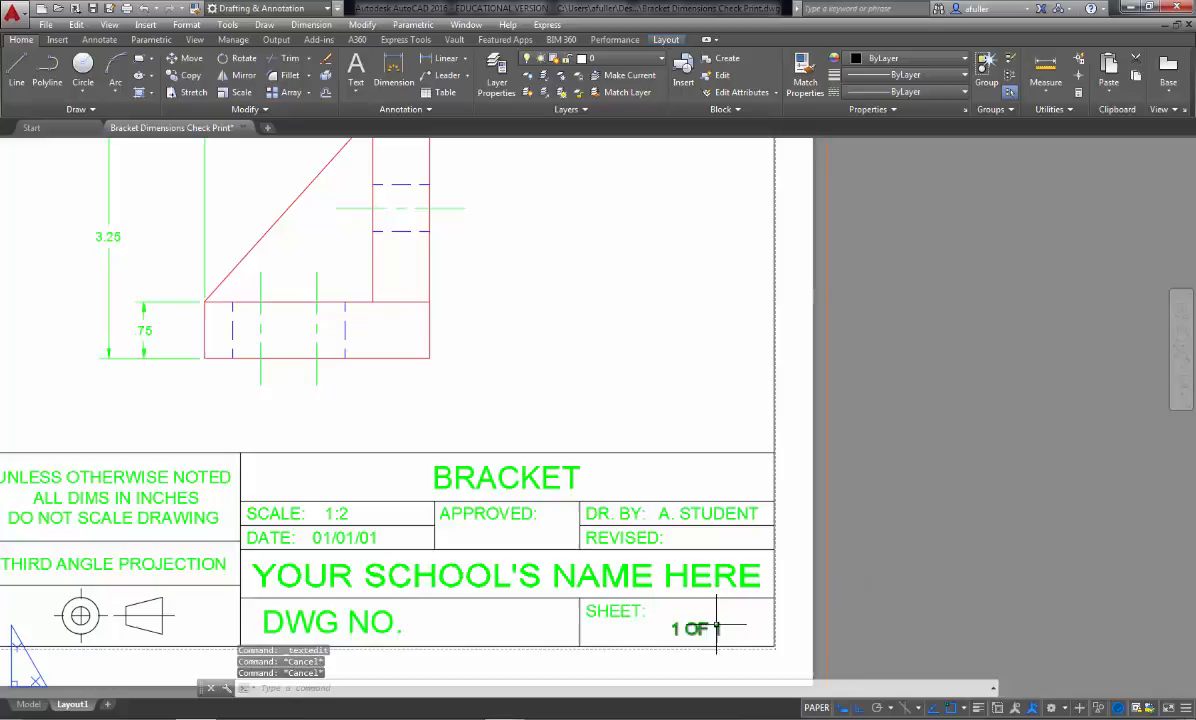
{"action": "mouse_move", "coordinate": [696, 628]}
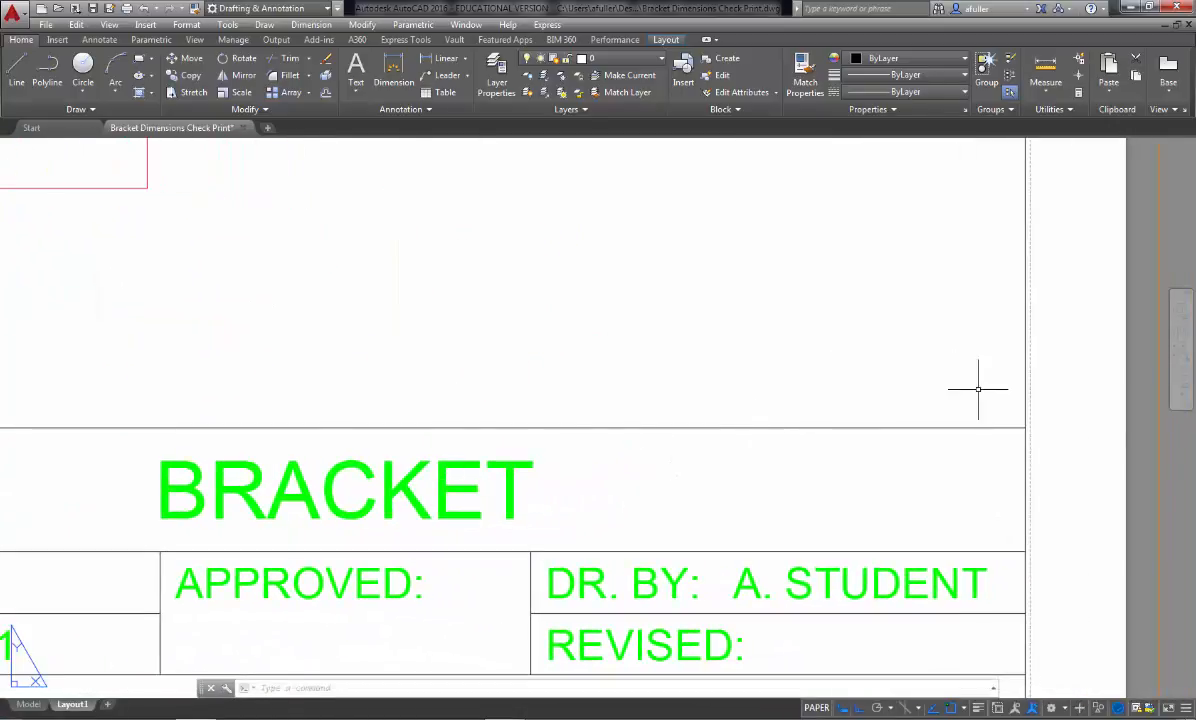
{"action": "mouse_move", "coordinate": [930, 386]}
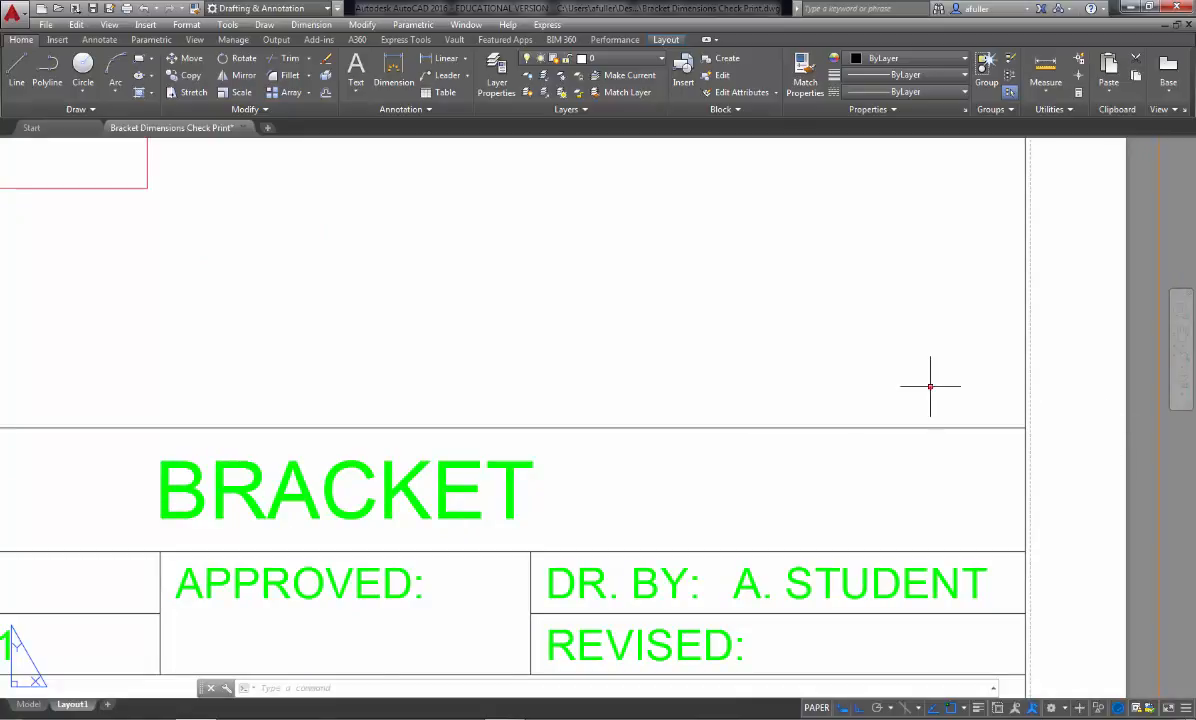
{"action": "left_click", "coordinate": [708, 708]}
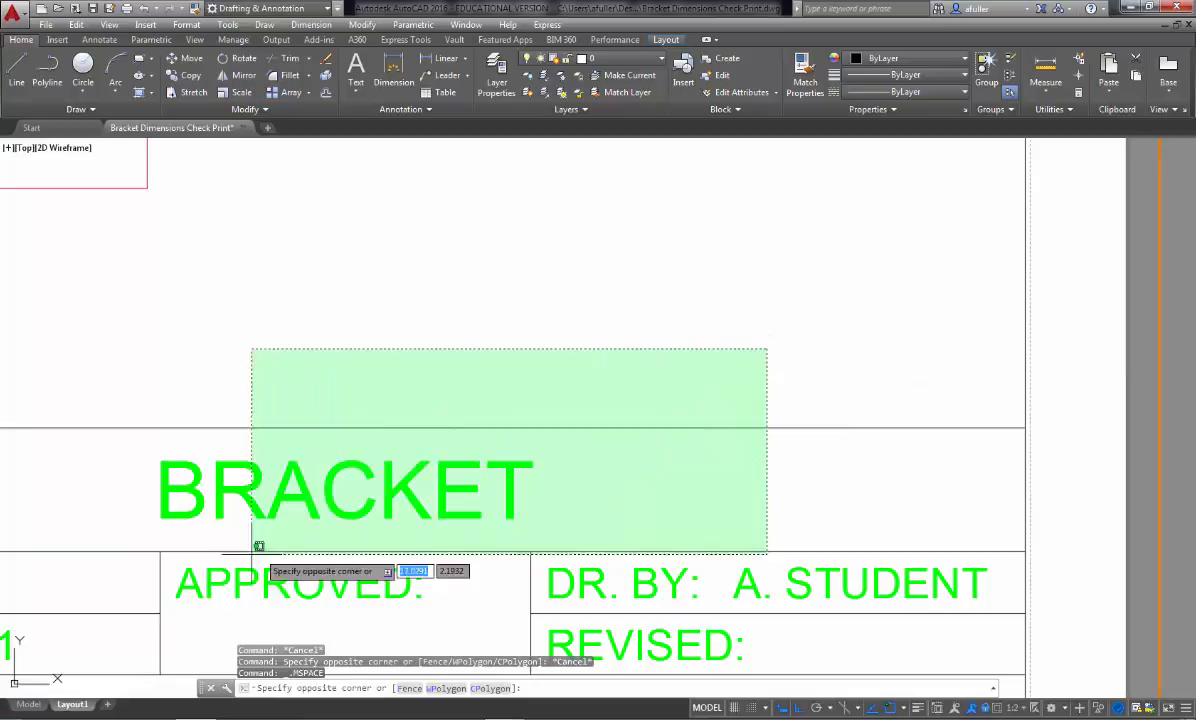
{"action": "left_click", "coordinate": [812, 284]}
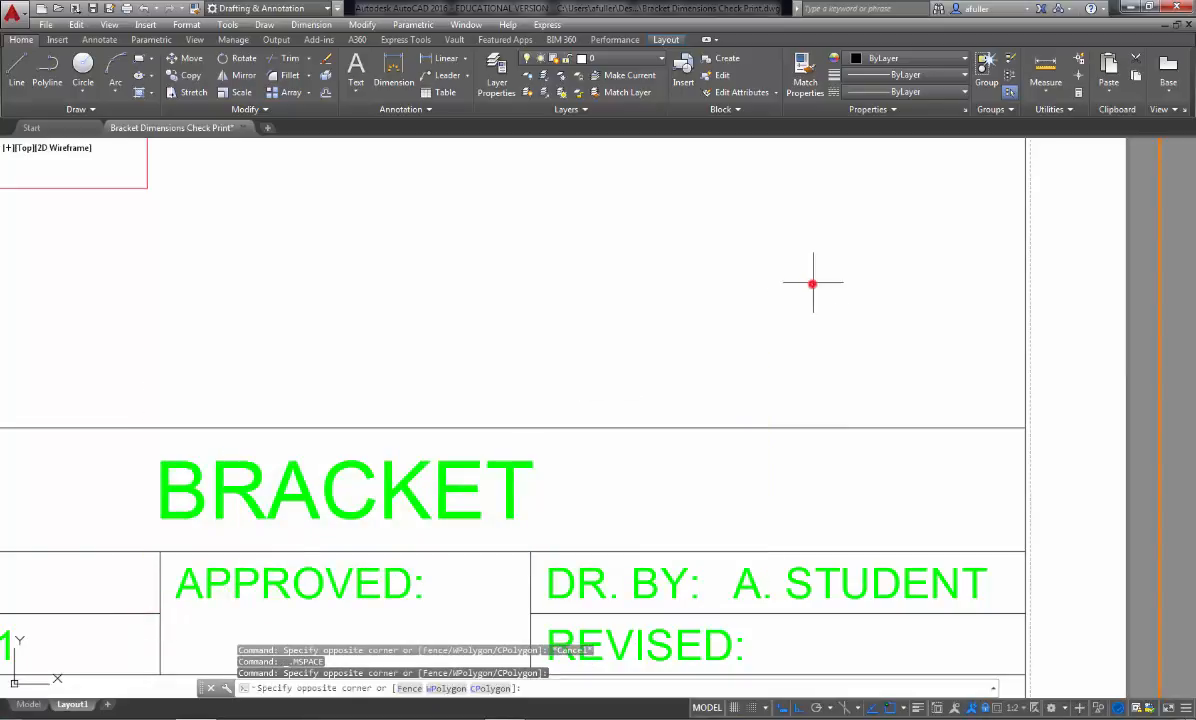
{"action": "mouse_move", "coordinate": [188, 584]}
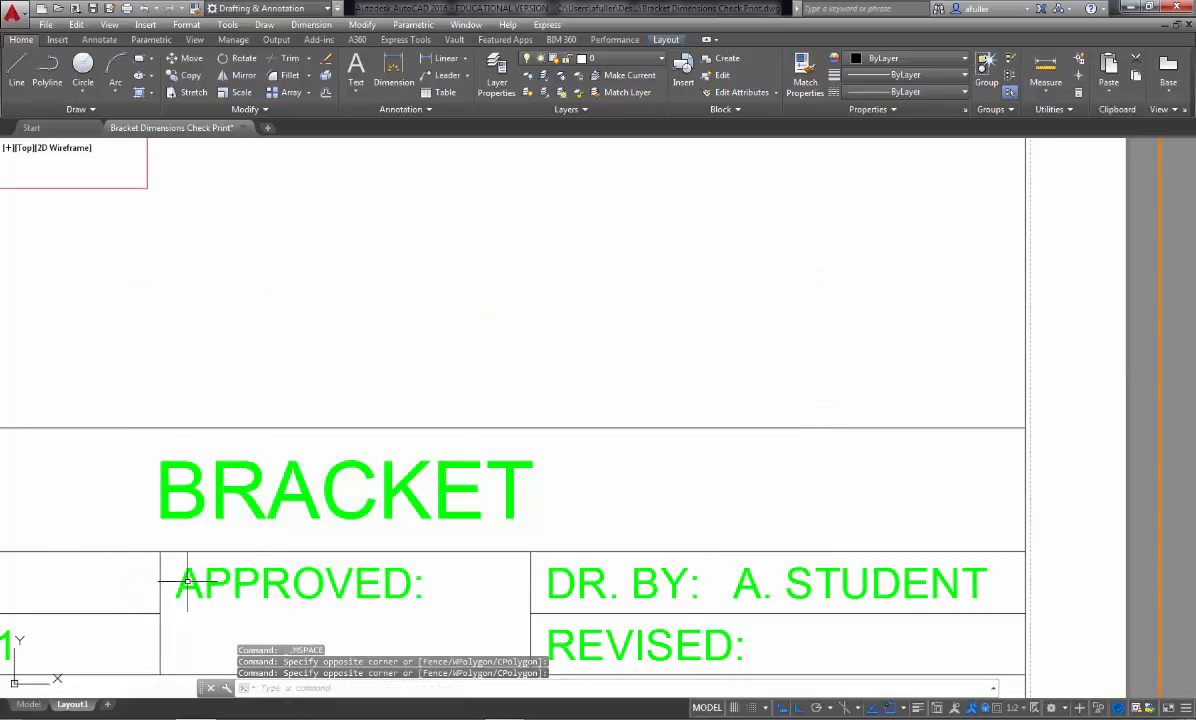
{"action": "mouse_move", "coordinate": [708, 706]}
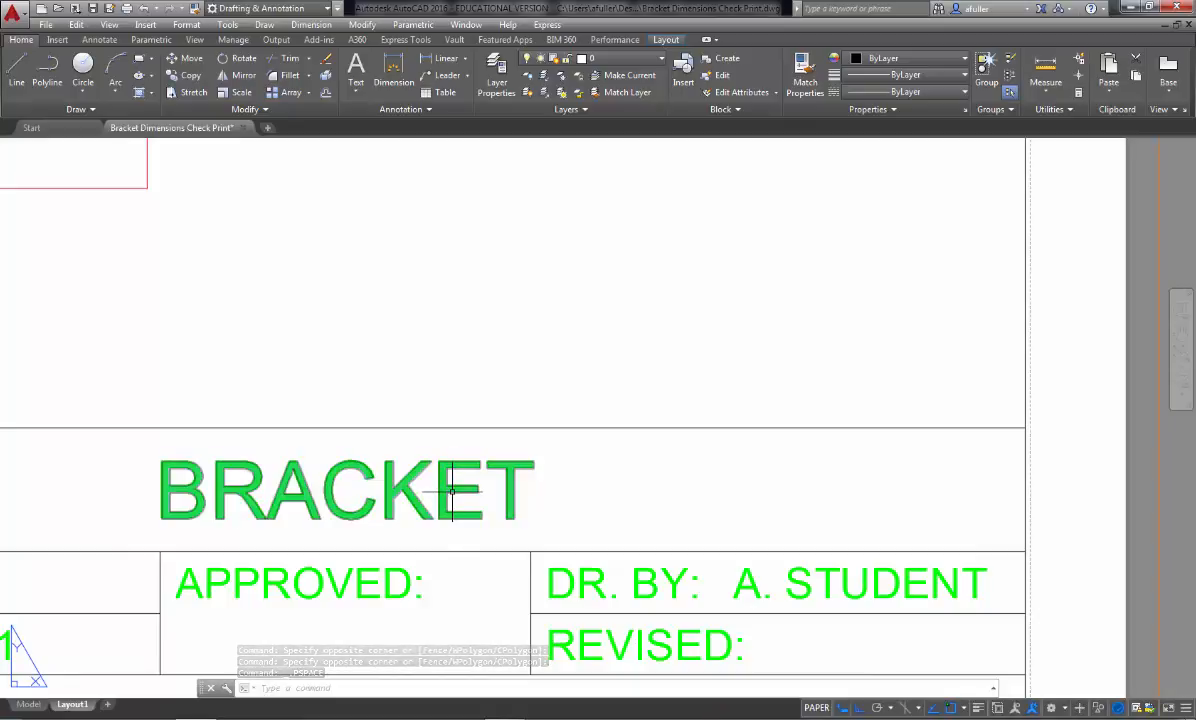
{"action": "double_click", "coordinate": [344, 490]}
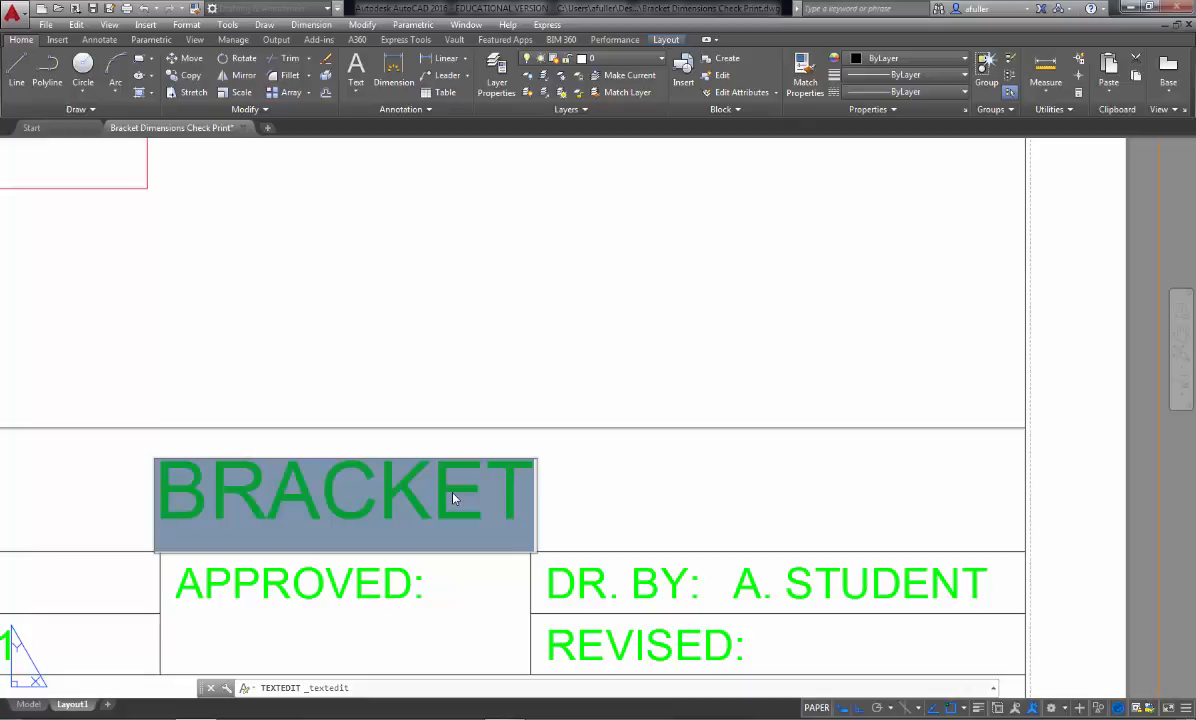
{"action": "key", "text": "Escape"}
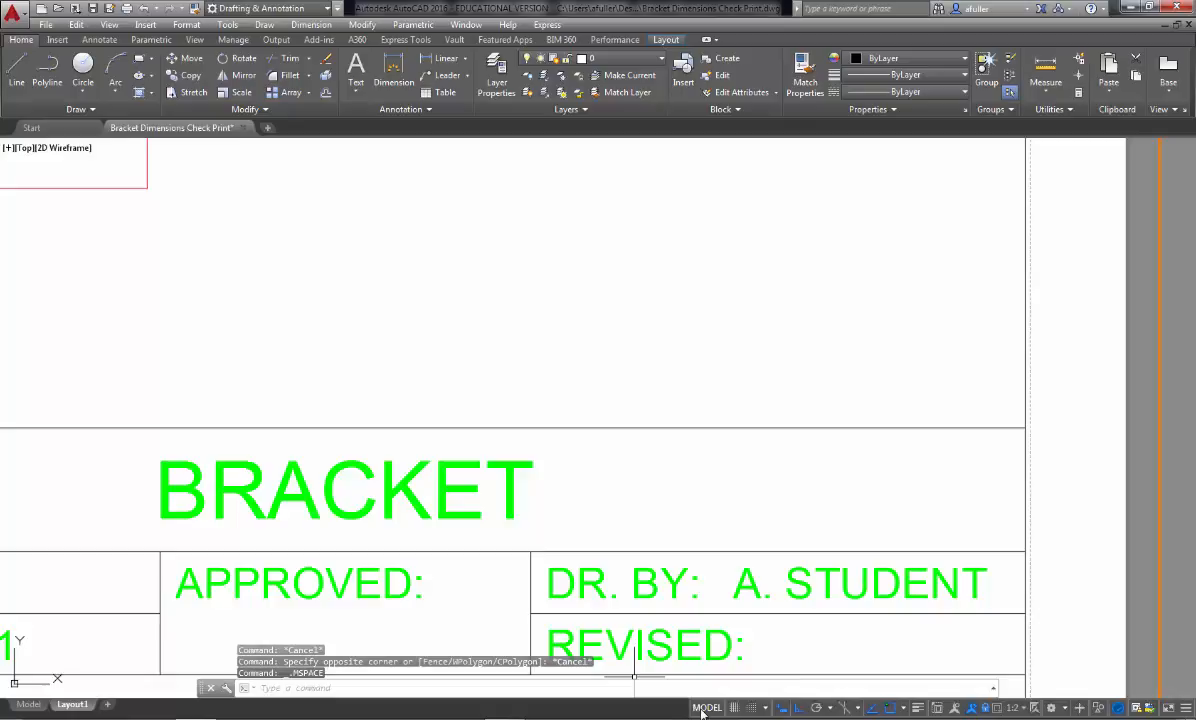
{"action": "mouse_move", "coordinate": [620, 368]}
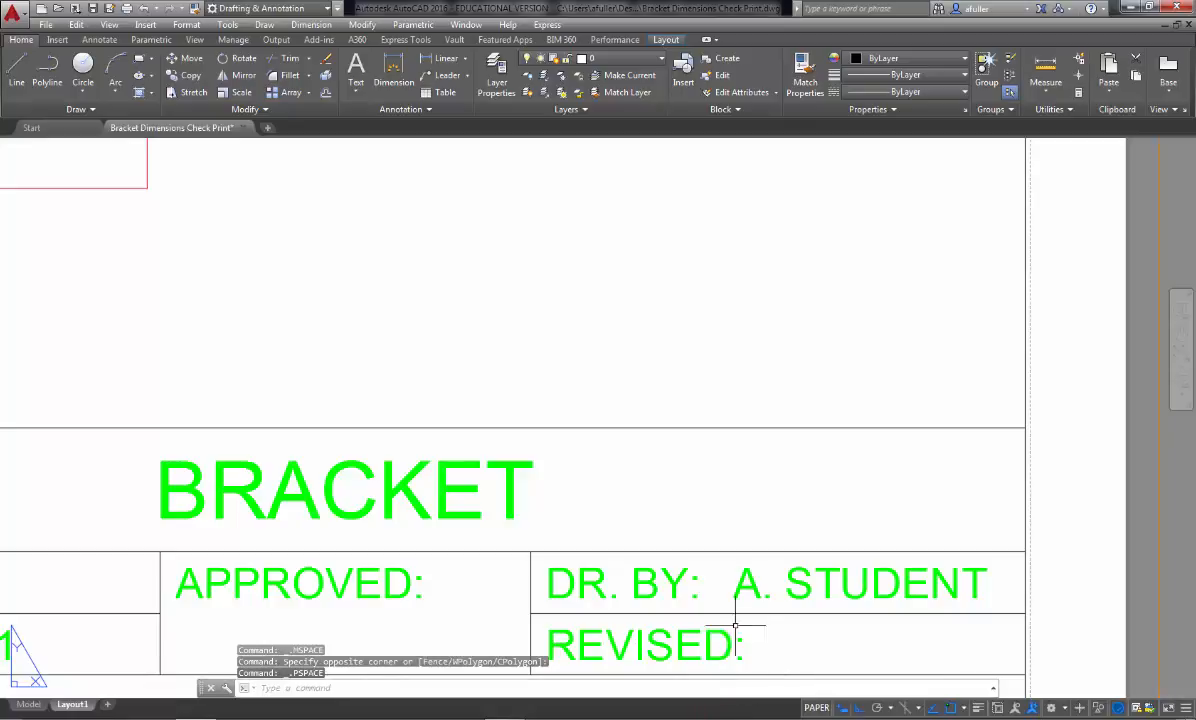
{"action": "mouse_move", "coordinate": [768, 570]}
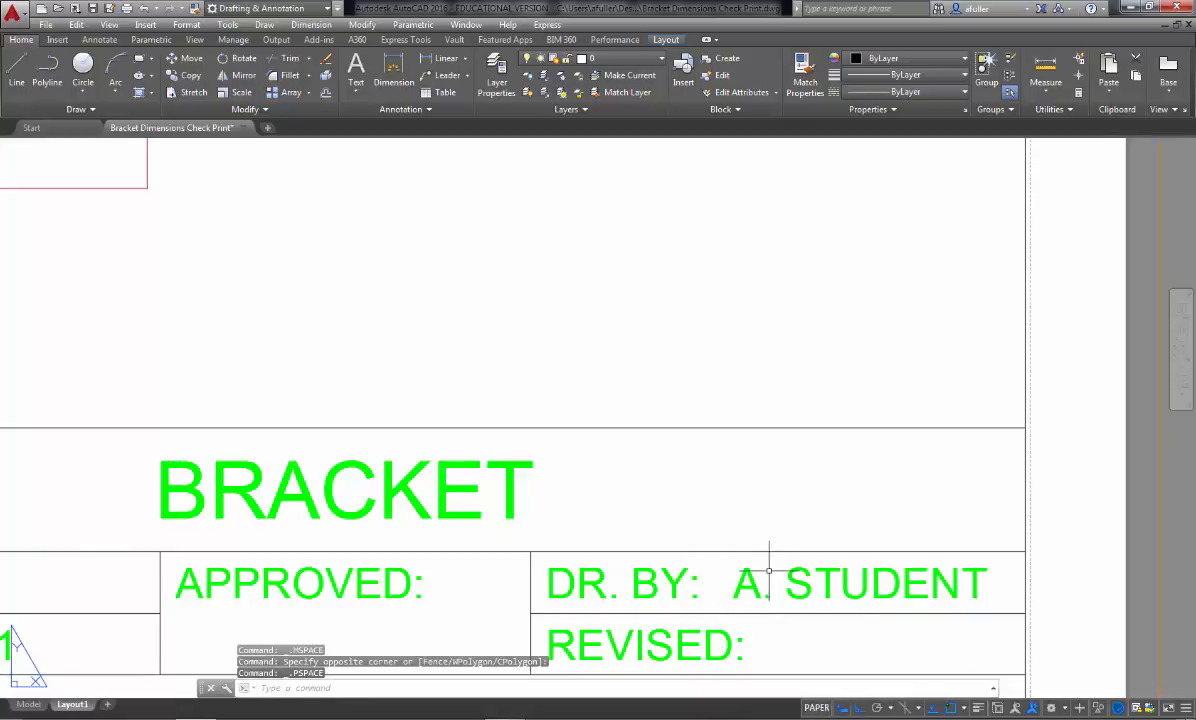
{"action": "scroll", "scroll_direction": "down", "scroll_amount": 3}
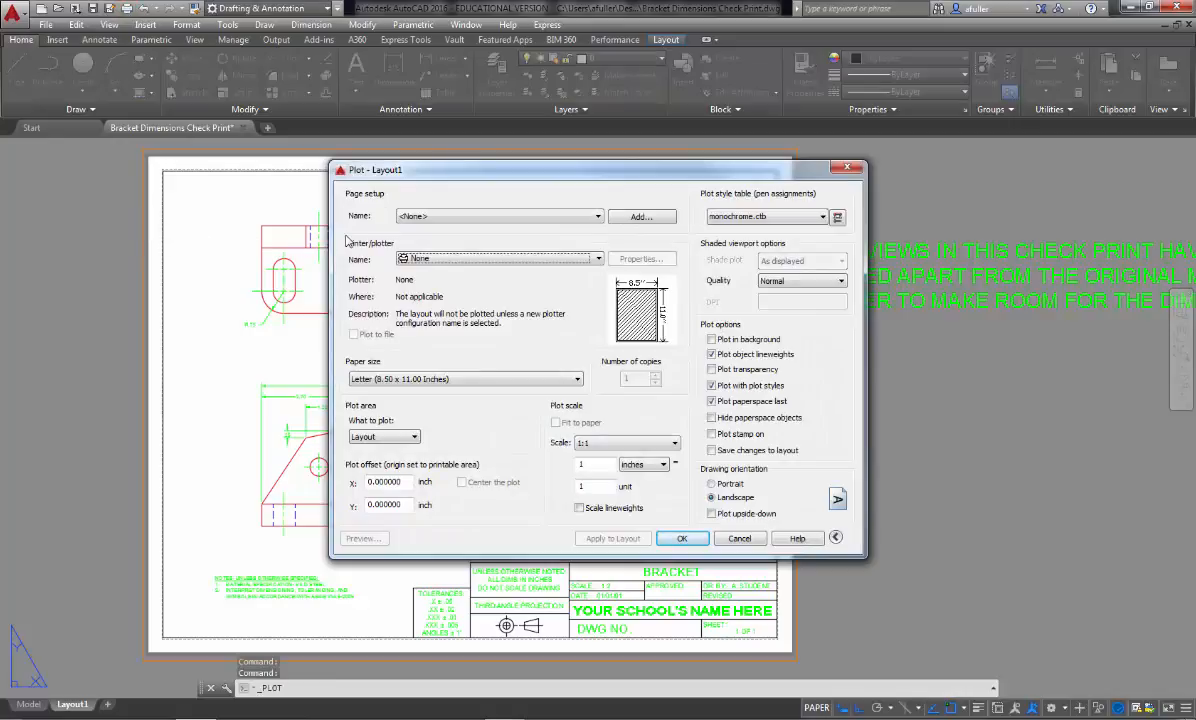
Plot Layout1 to the HP .pc3 printer on Letter paper with monochrome.ctb plot style
{"action": "left_click", "coordinate": [596, 258]}
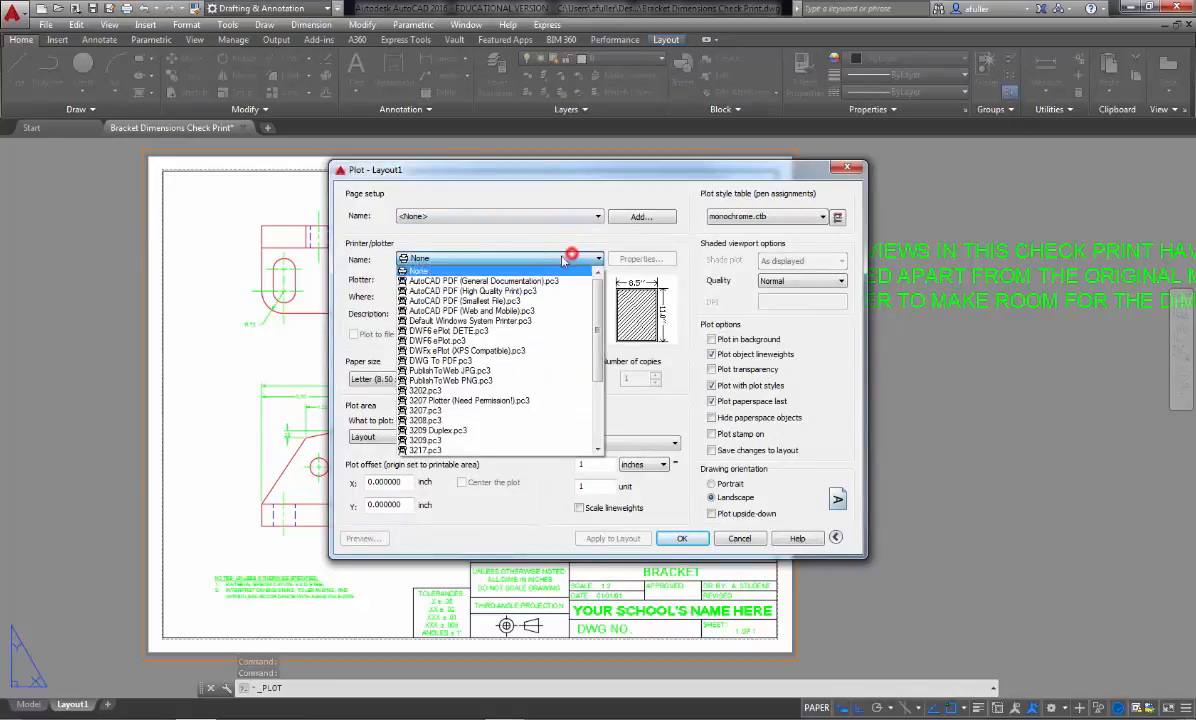
{"action": "left_click", "coordinate": [420, 272]}
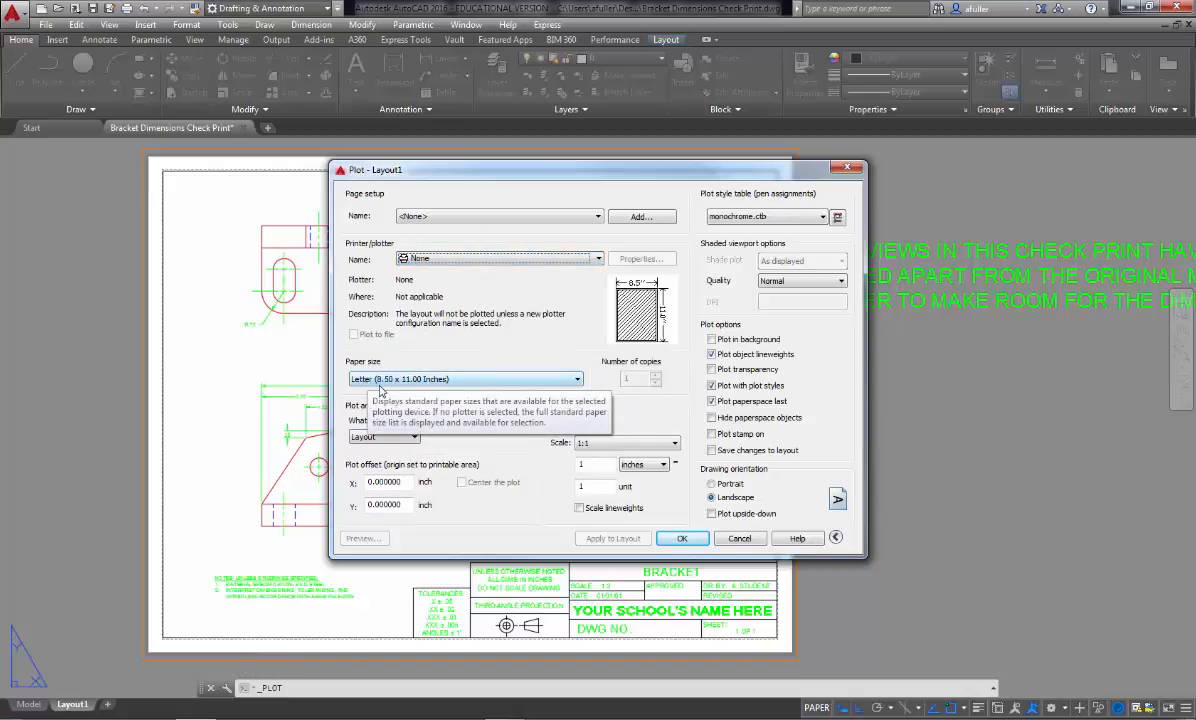
{"action": "left_click", "coordinate": [836, 216]}
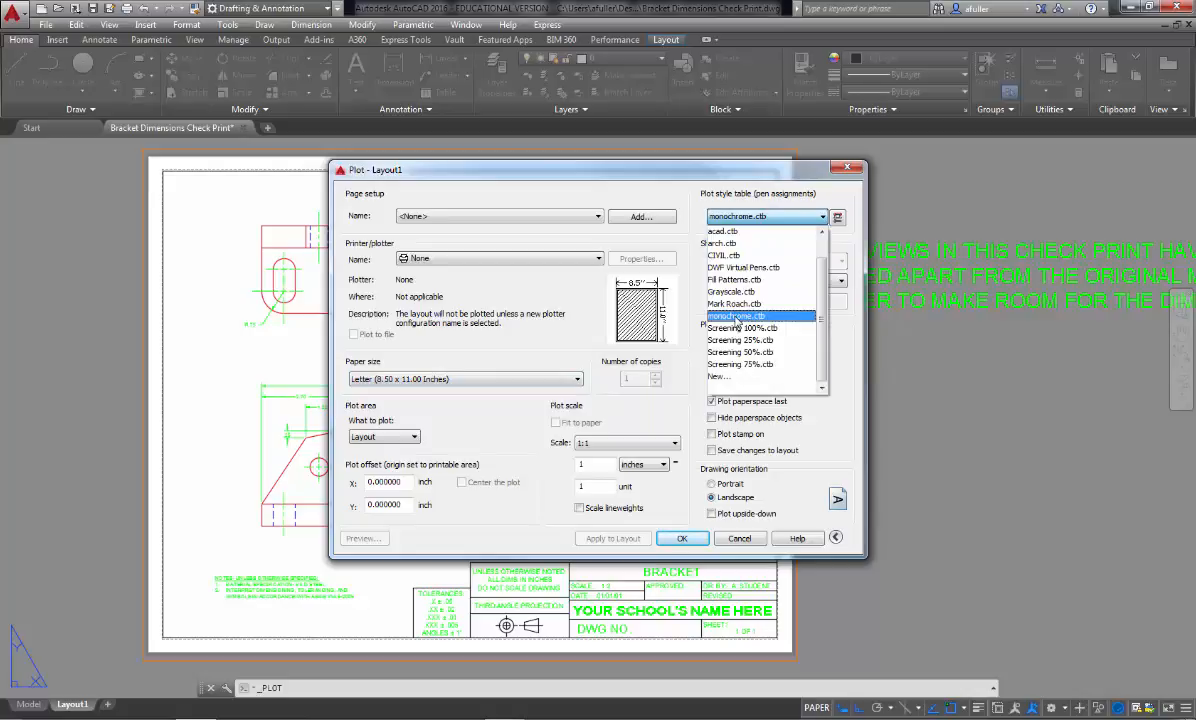
{"action": "left_click", "coordinate": [736, 316]}
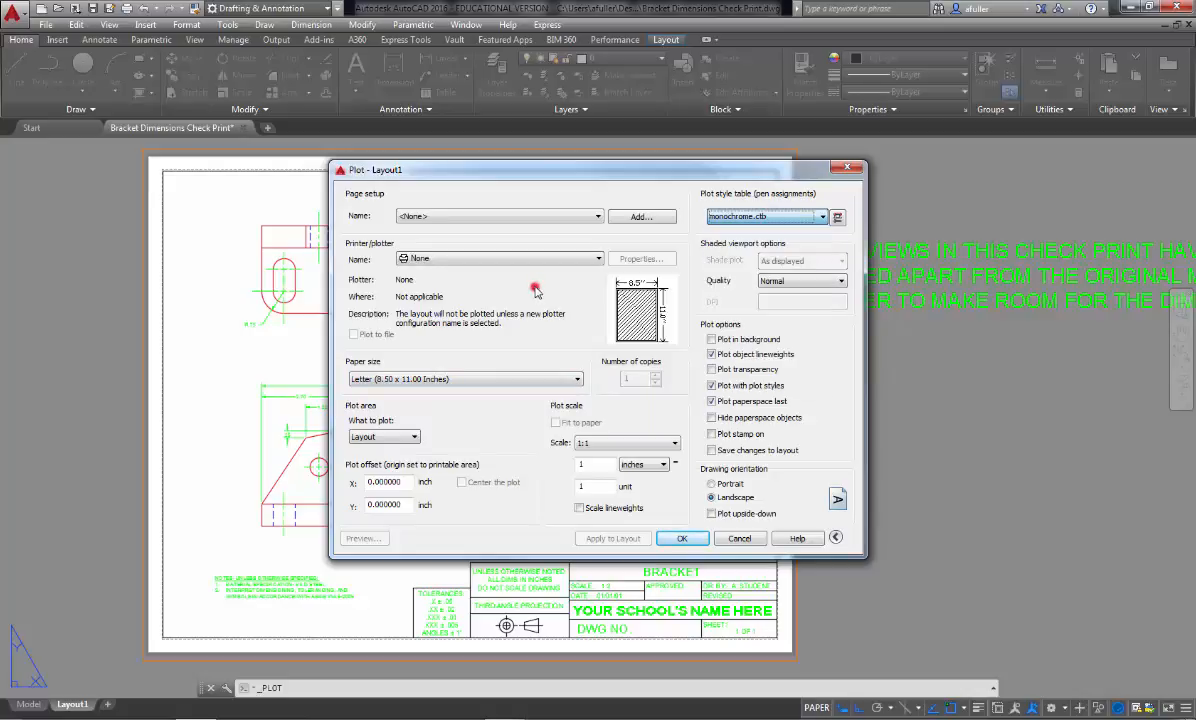
{"action": "mouse_move", "coordinate": [384, 436]}
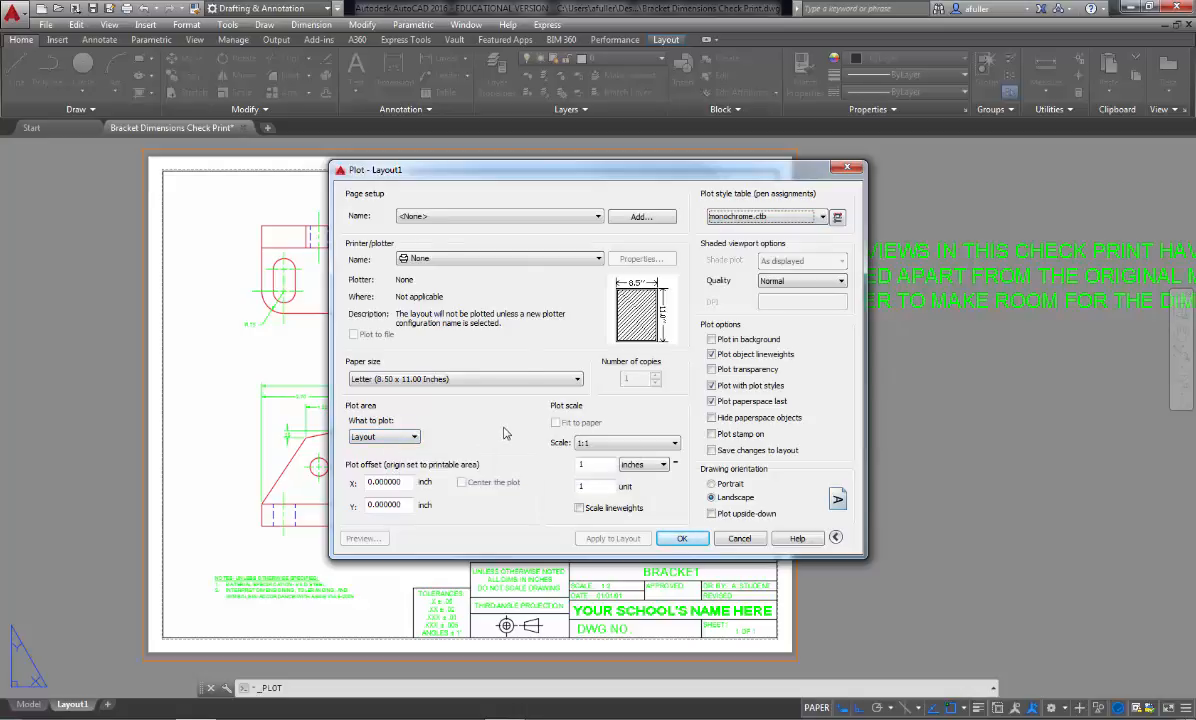
{"action": "mouse_move", "coordinate": [412, 356]}
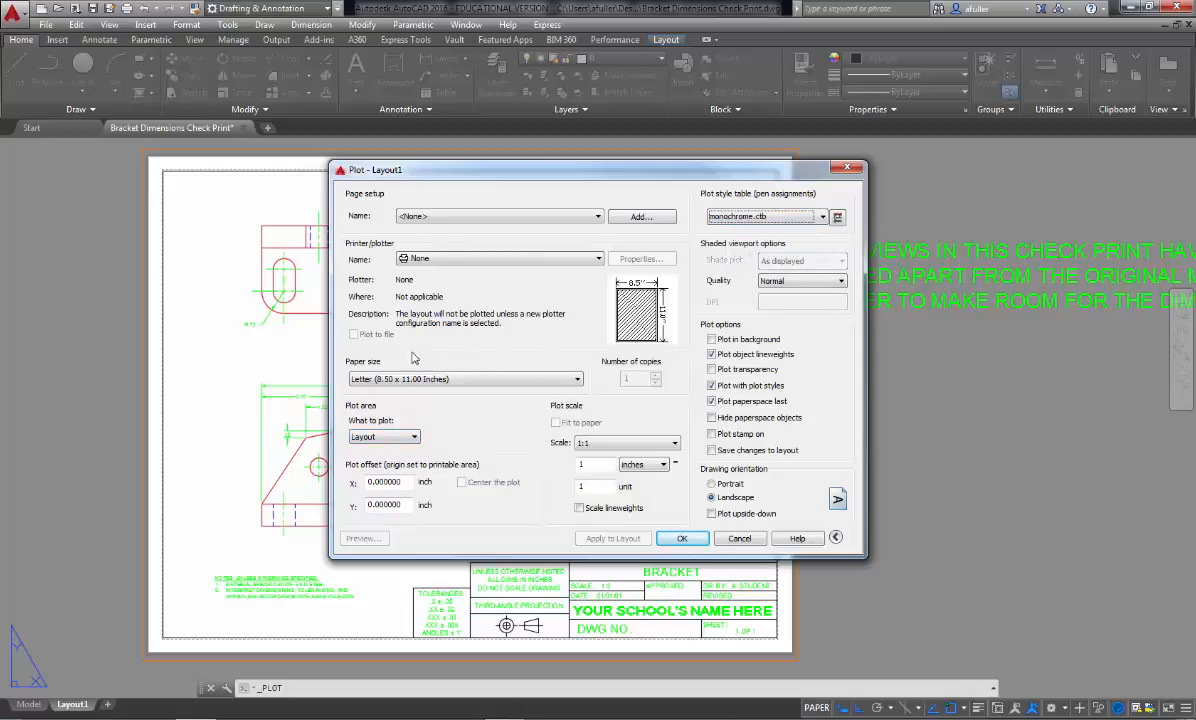
{"action": "mouse_move", "coordinate": [536, 260]}
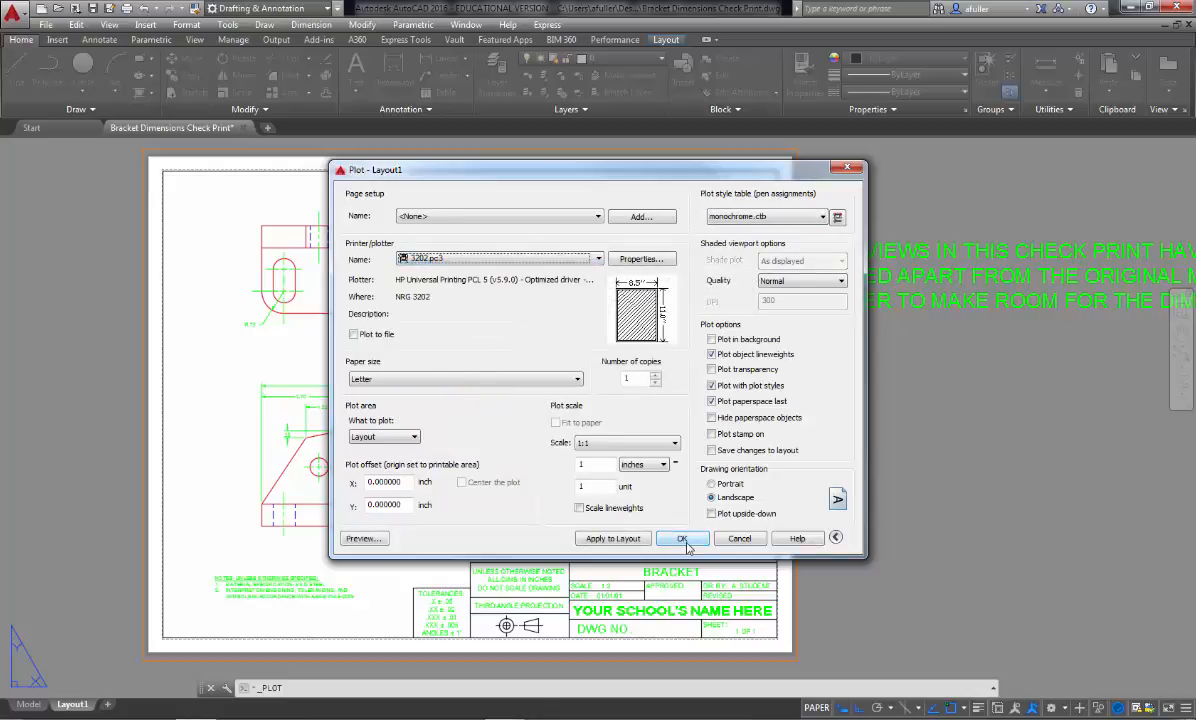
{"action": "left_click", "coordinate": [684, 538]}
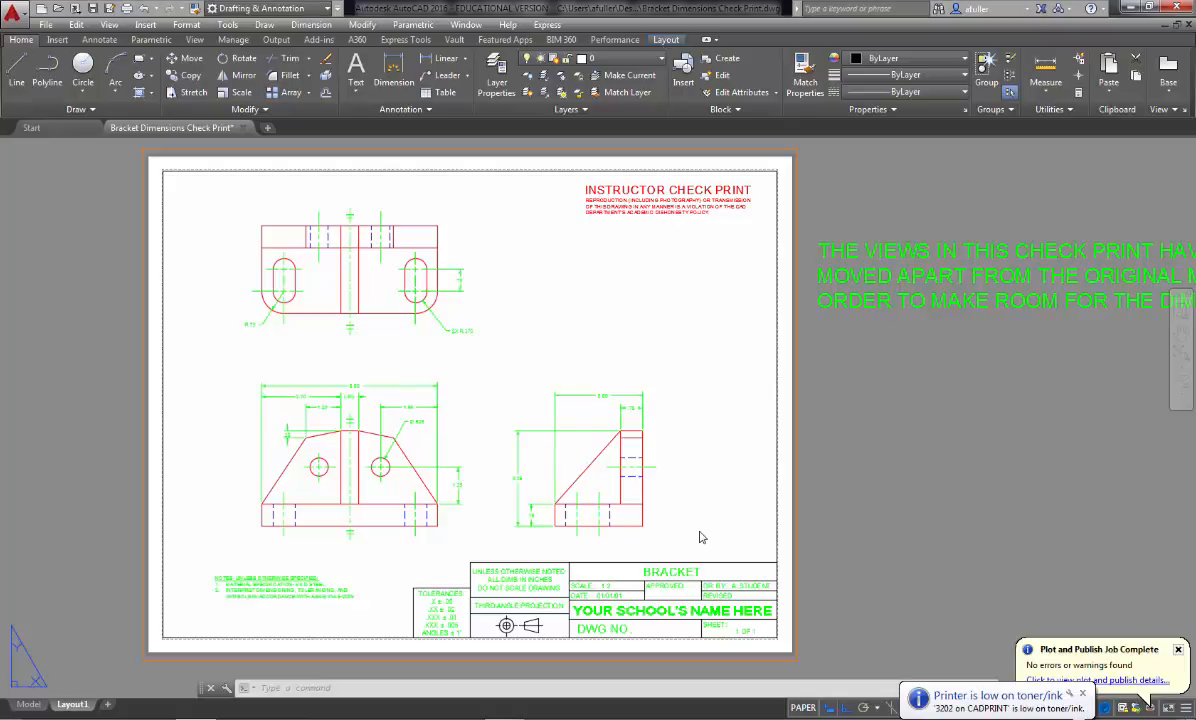
{"action": "mouse_move", "coordinate": [814, 514]}
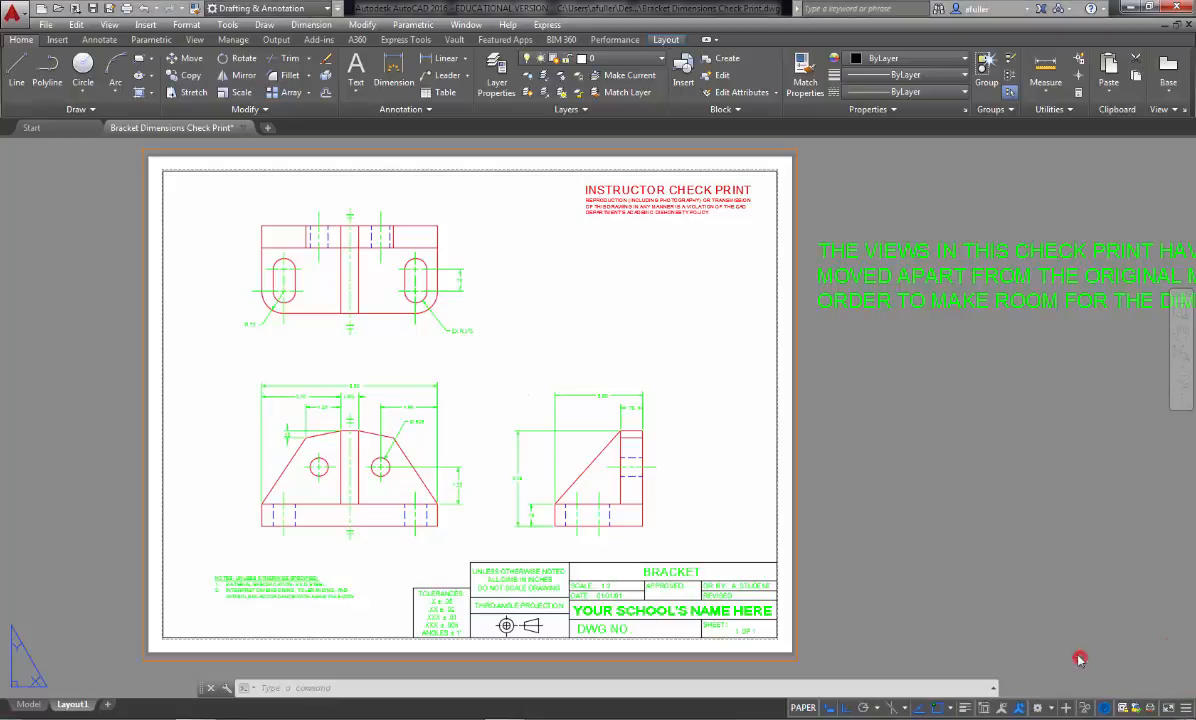
{"action": "mouse_move", "coordinate": [940, 656]}
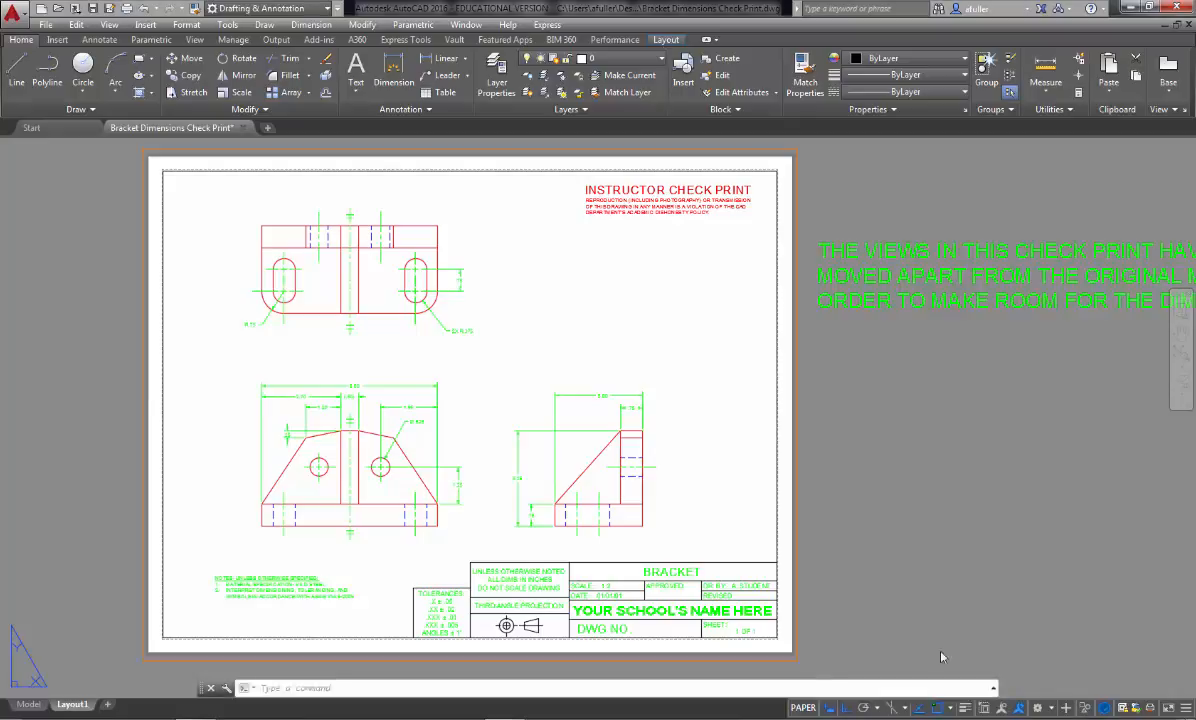